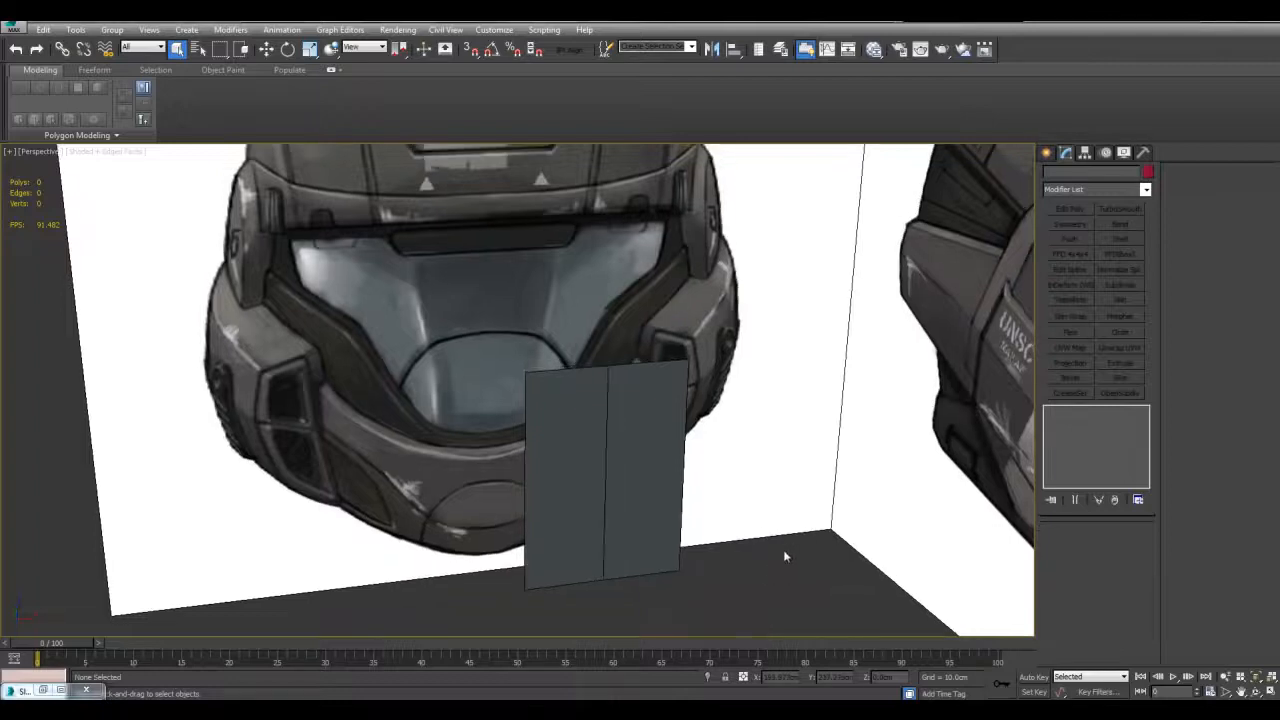
On Plane002, flip the Symmetry modifier and delete the extra Edit Poly and Symmetry modifiers.
{"action": "left_click", "coordinate": [1069, 224]}
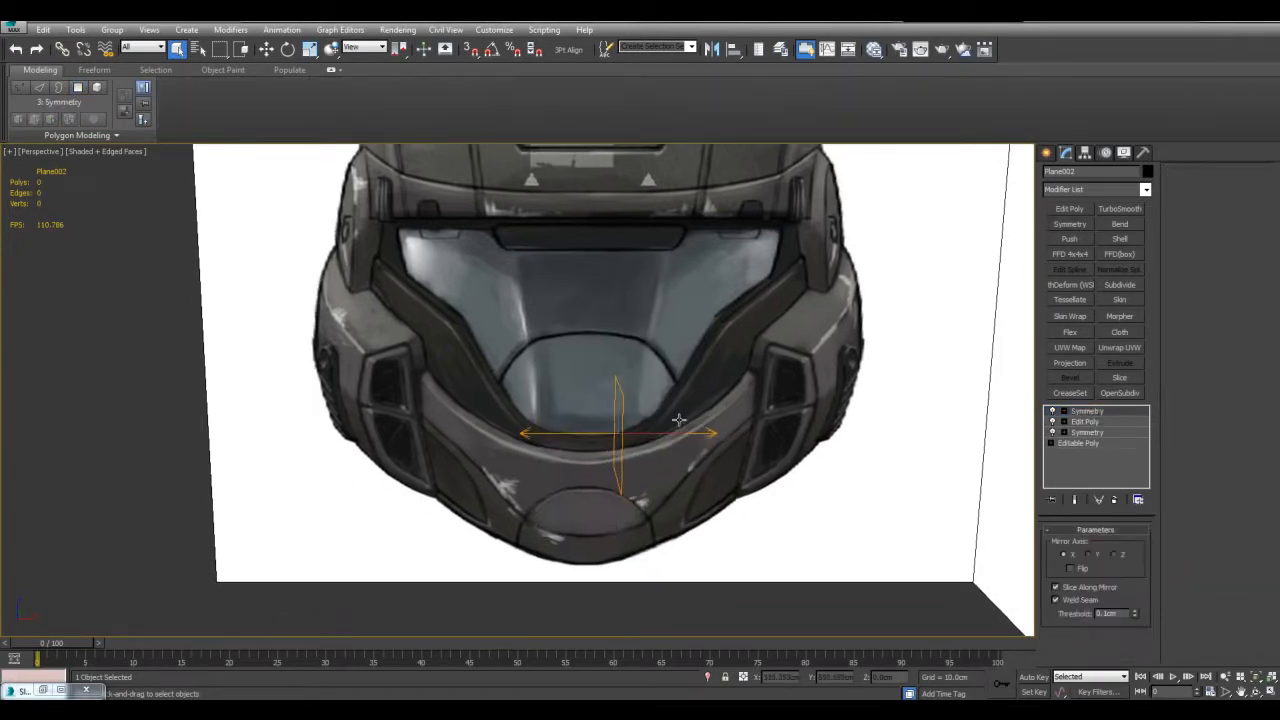
{"action": "left_click_drag", "start_coordinate": [680, 420], "coordinate": [685, 455]}
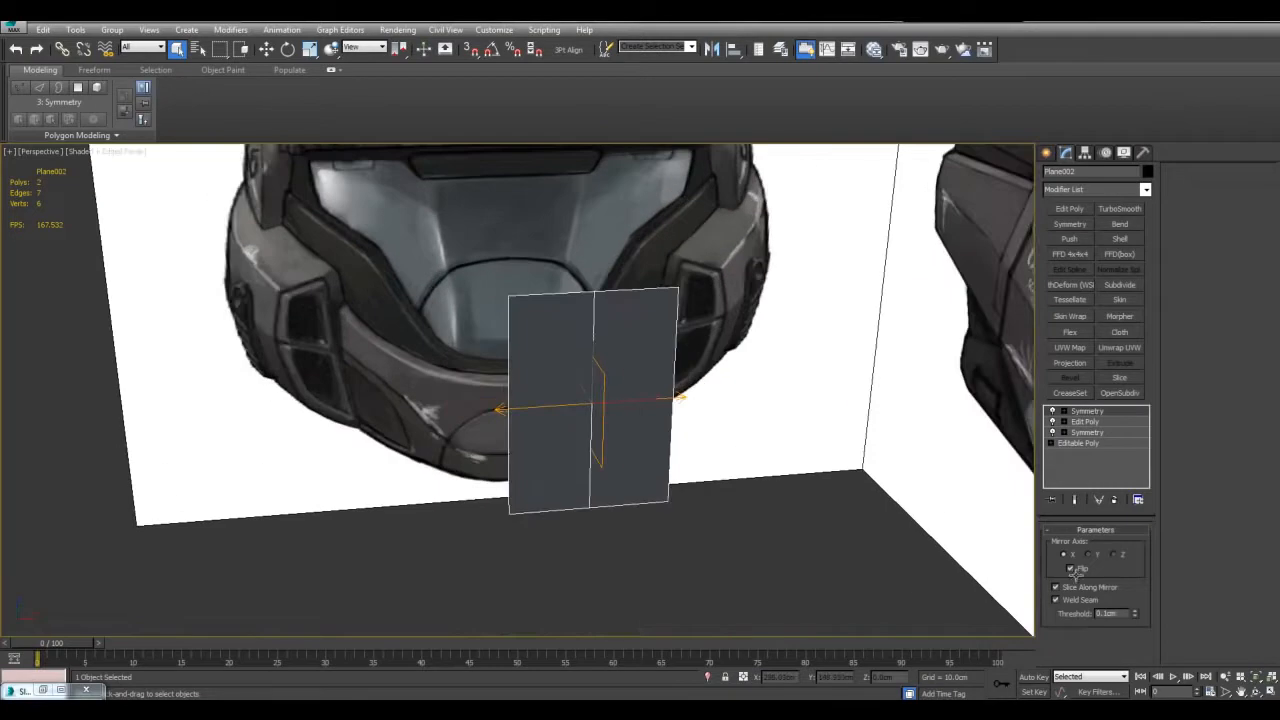
{"action": "right_click", "coordinate": [1085, 421]}
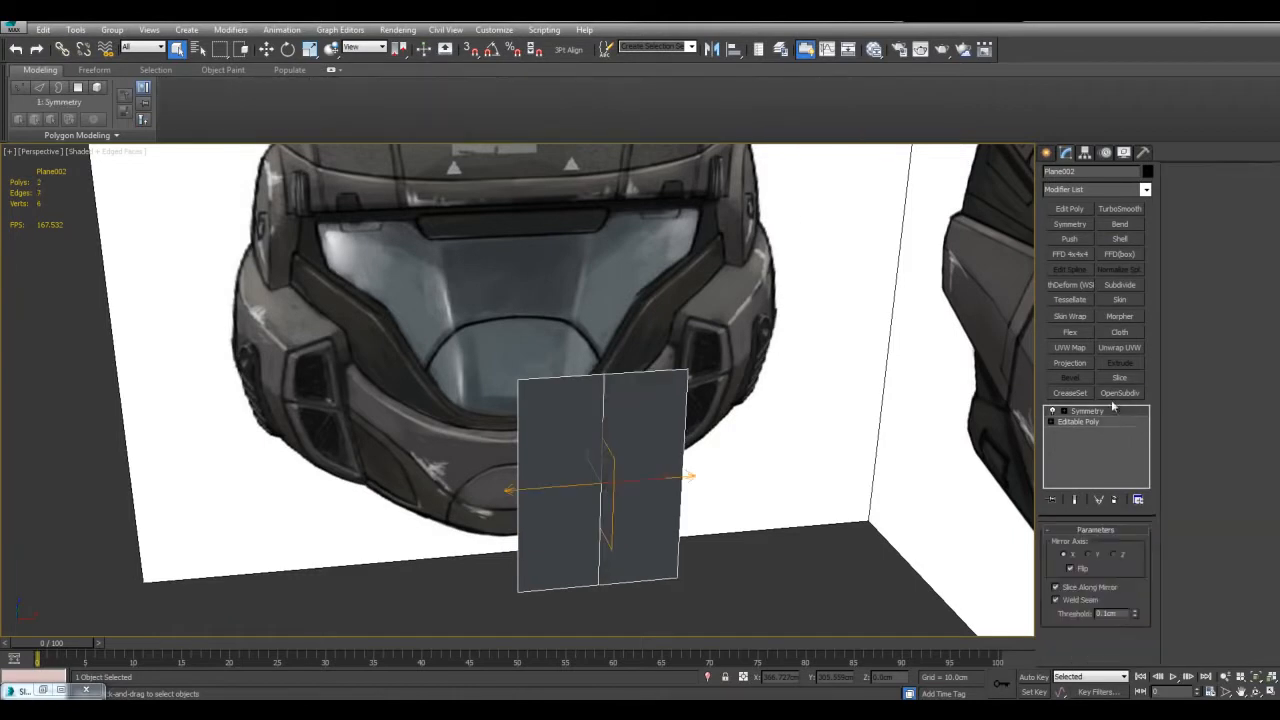
{"action": "left_click", "coordinate": [1119, 392]}
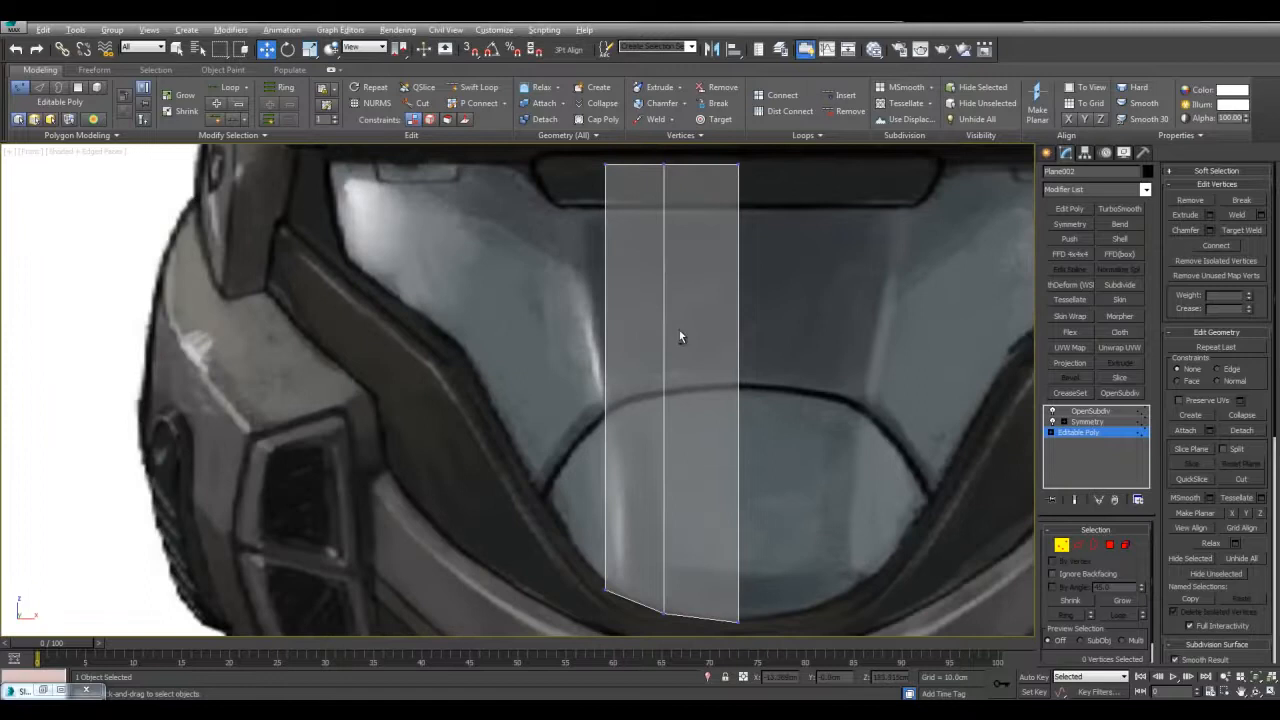
Add two horizontal Swift Loop edge loops across the visor strip, at its middle and near its top.
{"action": "left_click", "coordinate": [473, 87]}
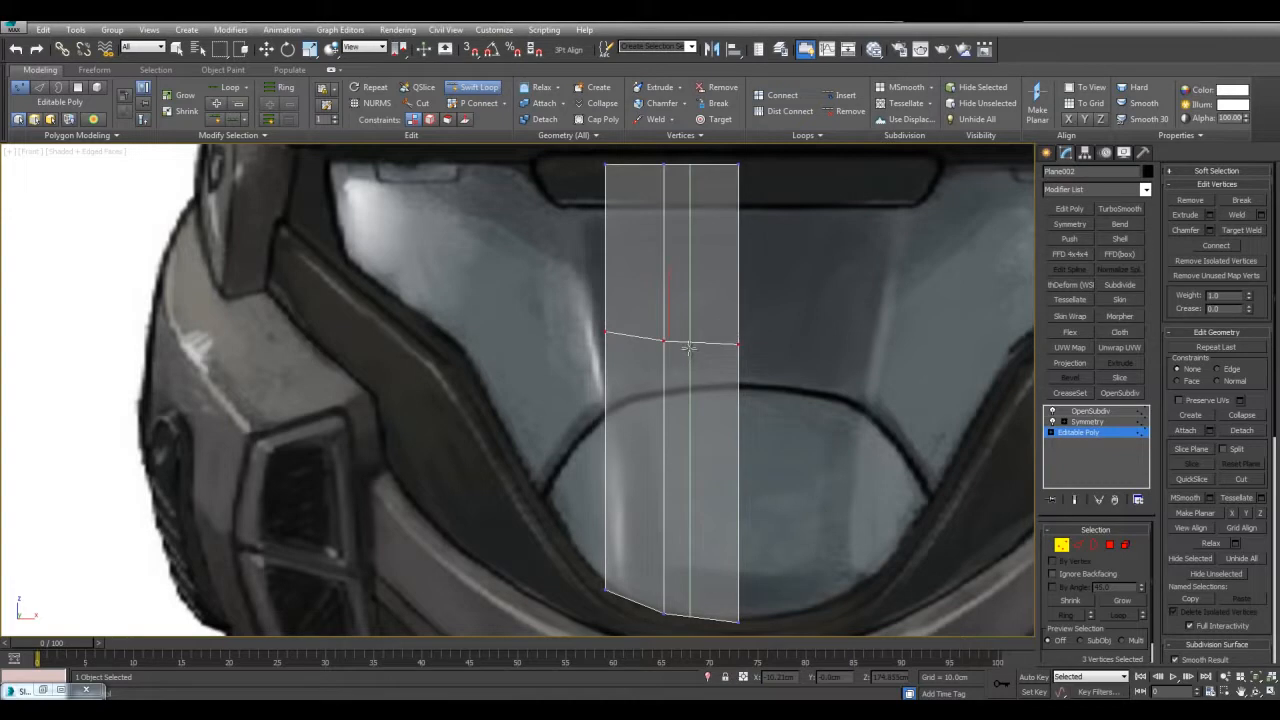
{"action": "left_click_drag", "start_coordinate": [688, 347], "coordinate": [683, 181]}
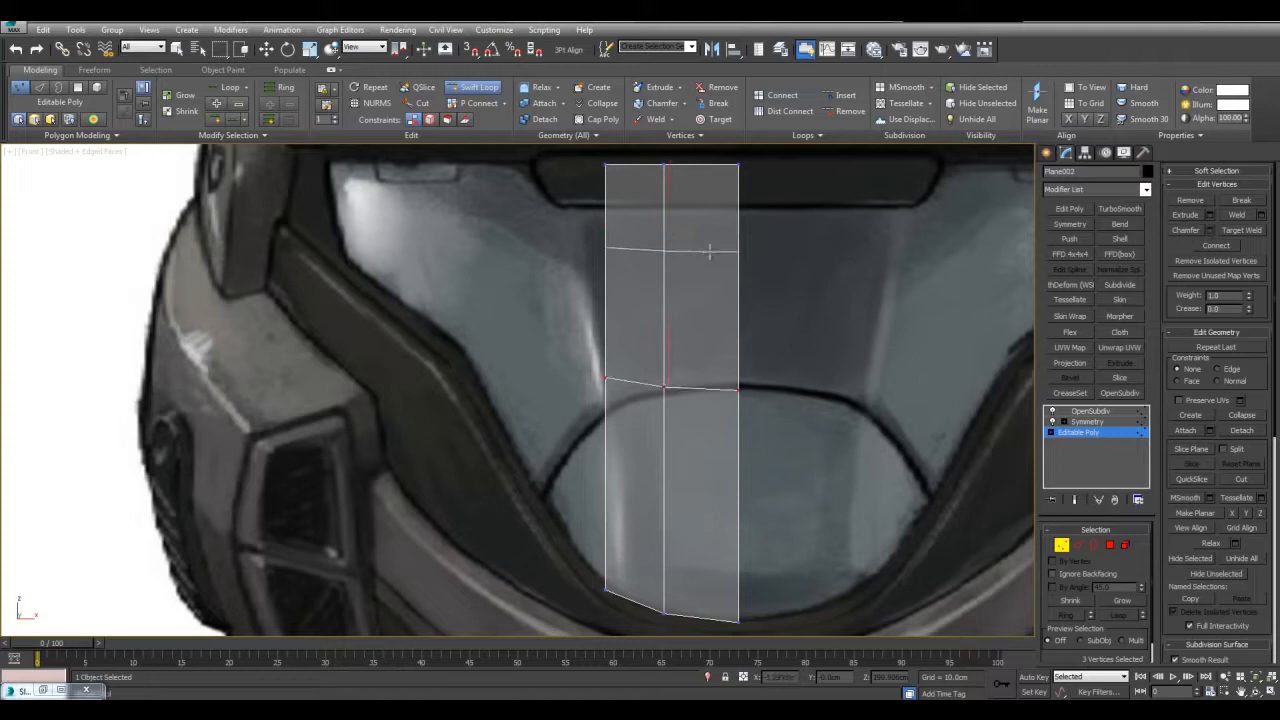
{"action": "left_click_drag", "start_coordinate": [710, 253], "coordinate": [678, 235]}
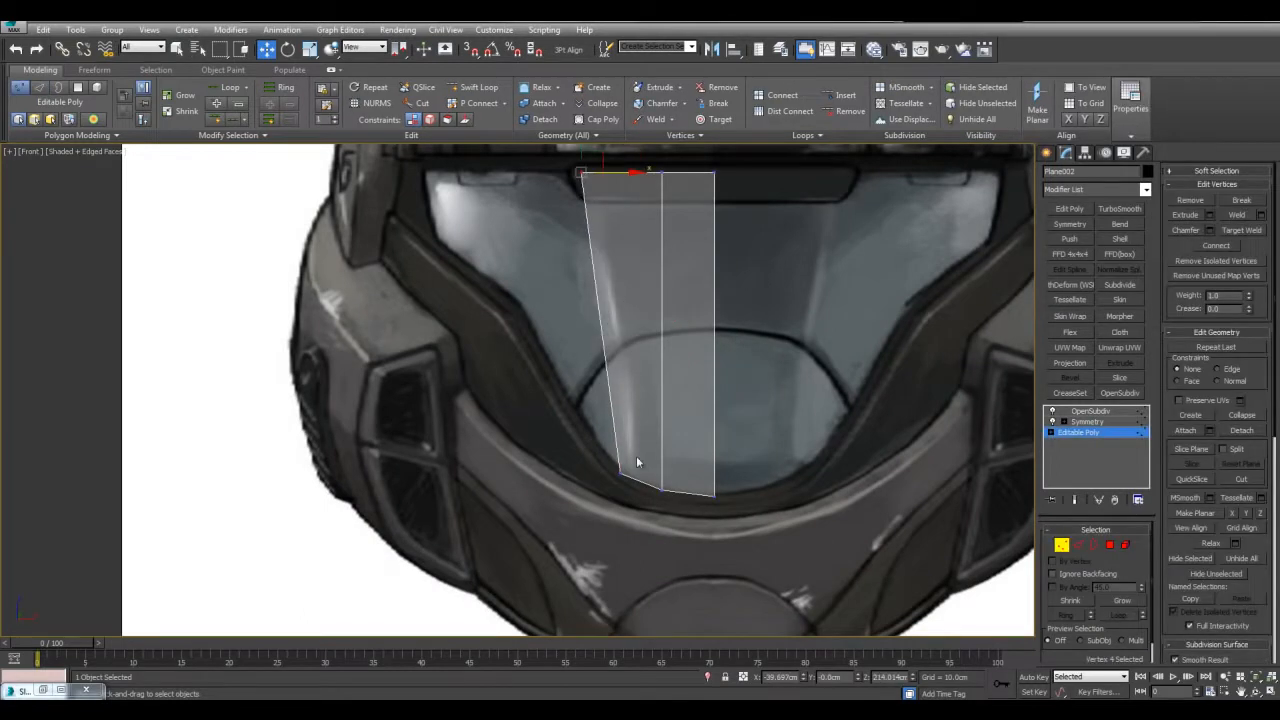
{"action": "key", "text": "alt+w"}
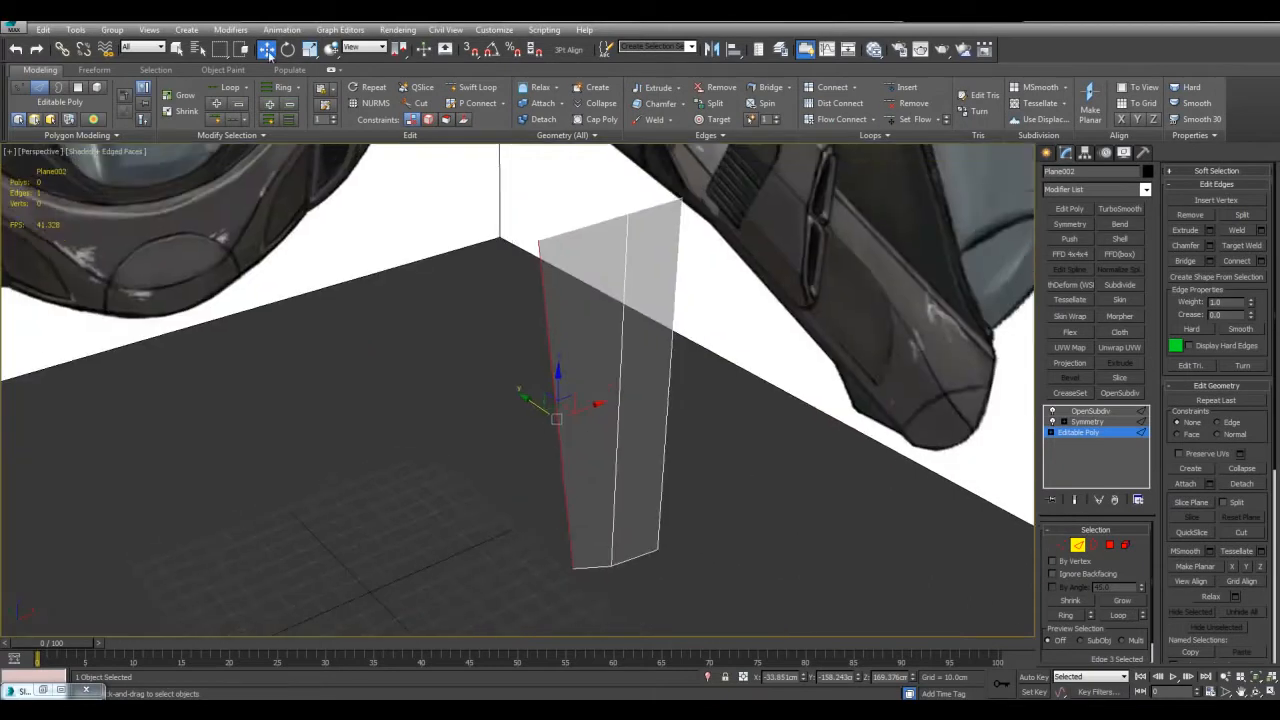
Move the strip's selected outer border edge toward the helmet's side, then deselect it.
{"action": "left_click", "coordinate": [283, 49]}
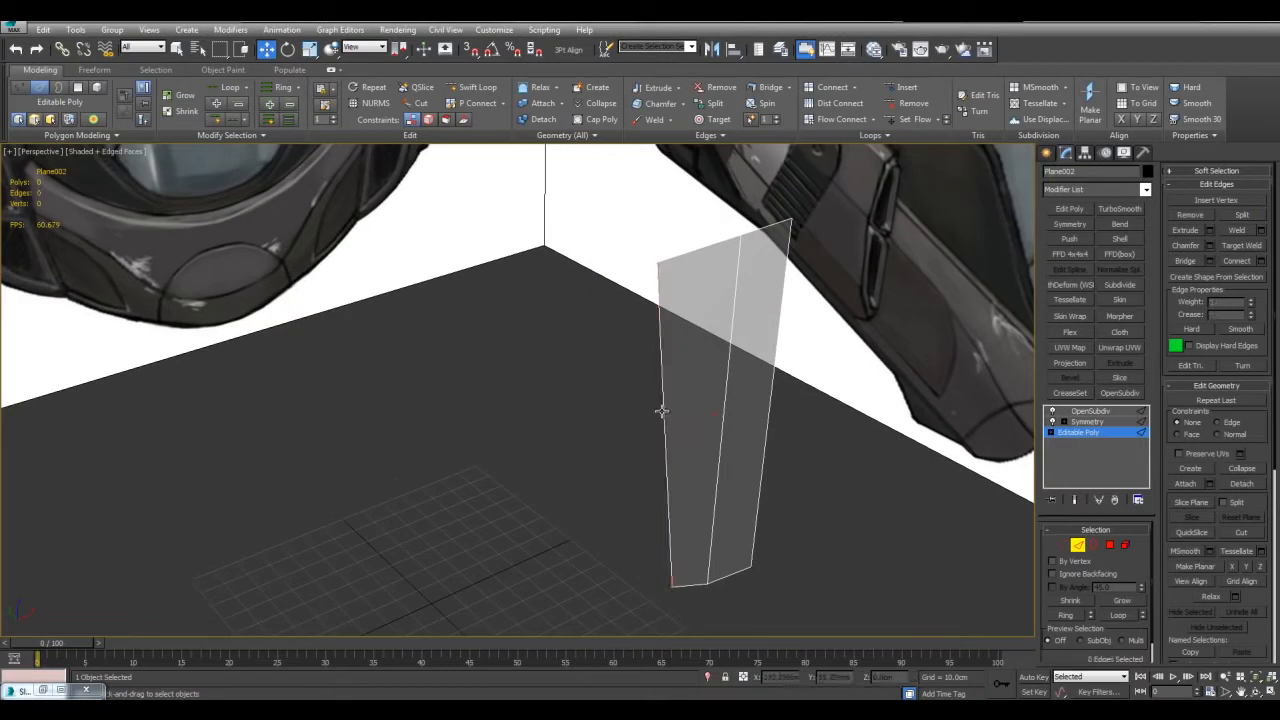
{"action": "left_click", "coordinate": [665, 420]}
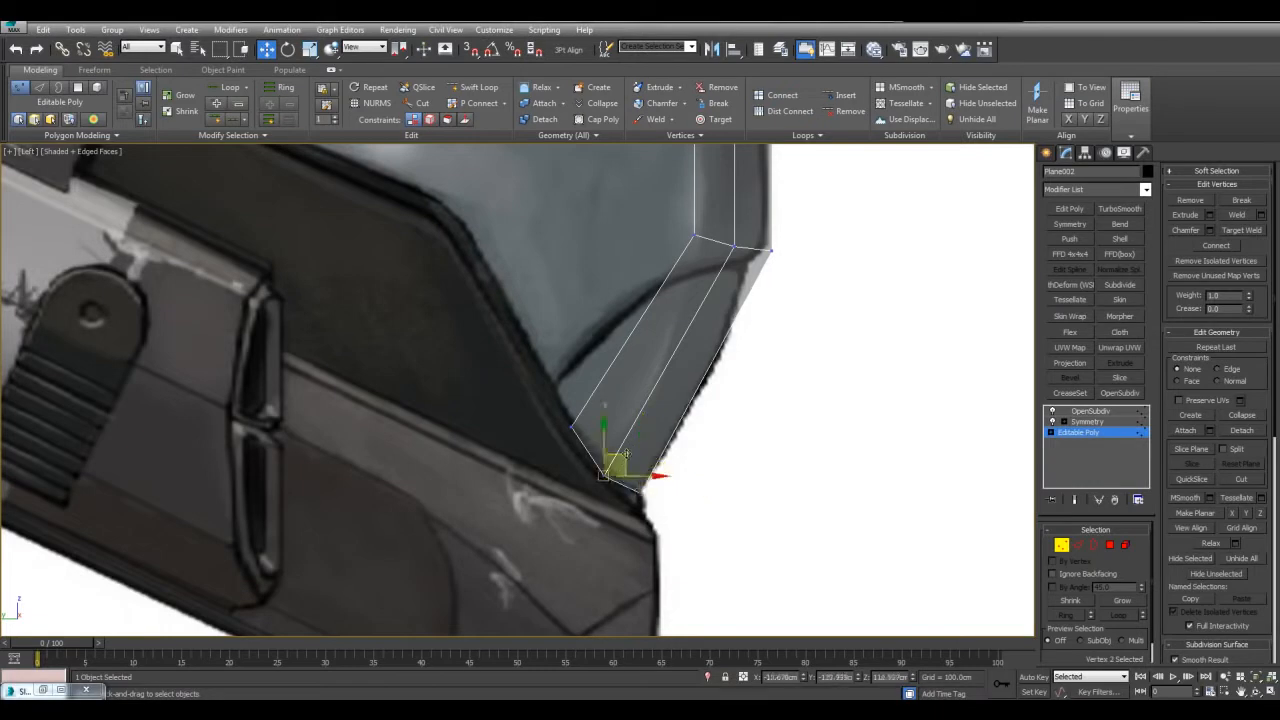
Drag the strip's bottom vertices onto the visor's side and front outlines.
{"action": "left_click_drag", "start_coordinate": [605, 470], "coordinate": [580, 430]}
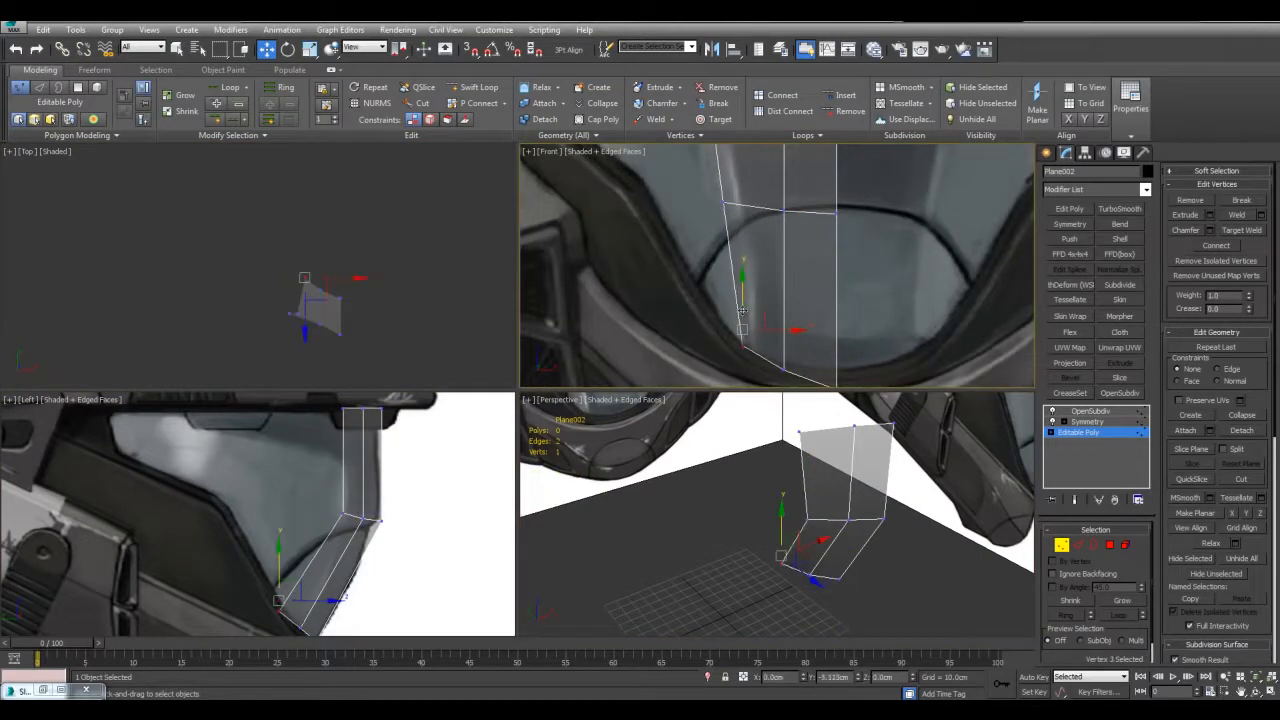
{"action": "left_click_drag", "start_coordinate": [743, 290], "coordinate": [748, 340]}
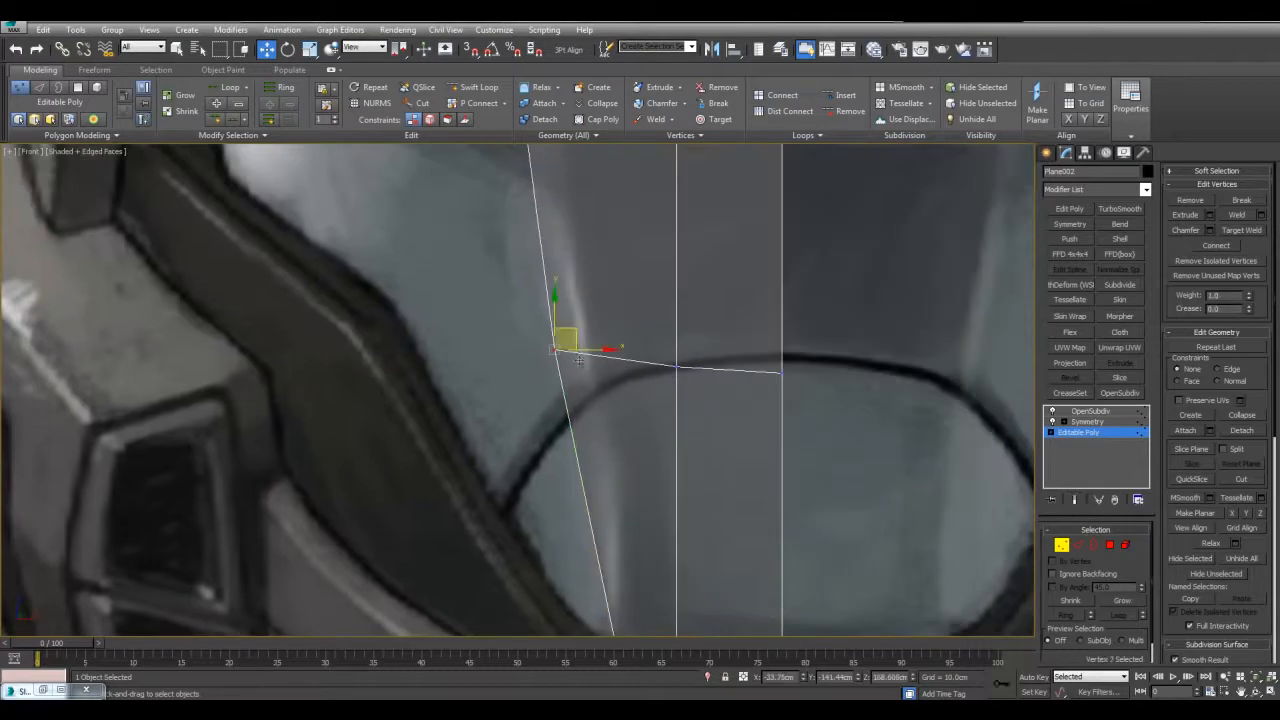
Move the corner, middle and bottom vertices onto the visor's front outline, lower rim and side profile.
{"action": "left_click_drag", "start_coordinate": [560, 345], "coordinate": [612, 402]}
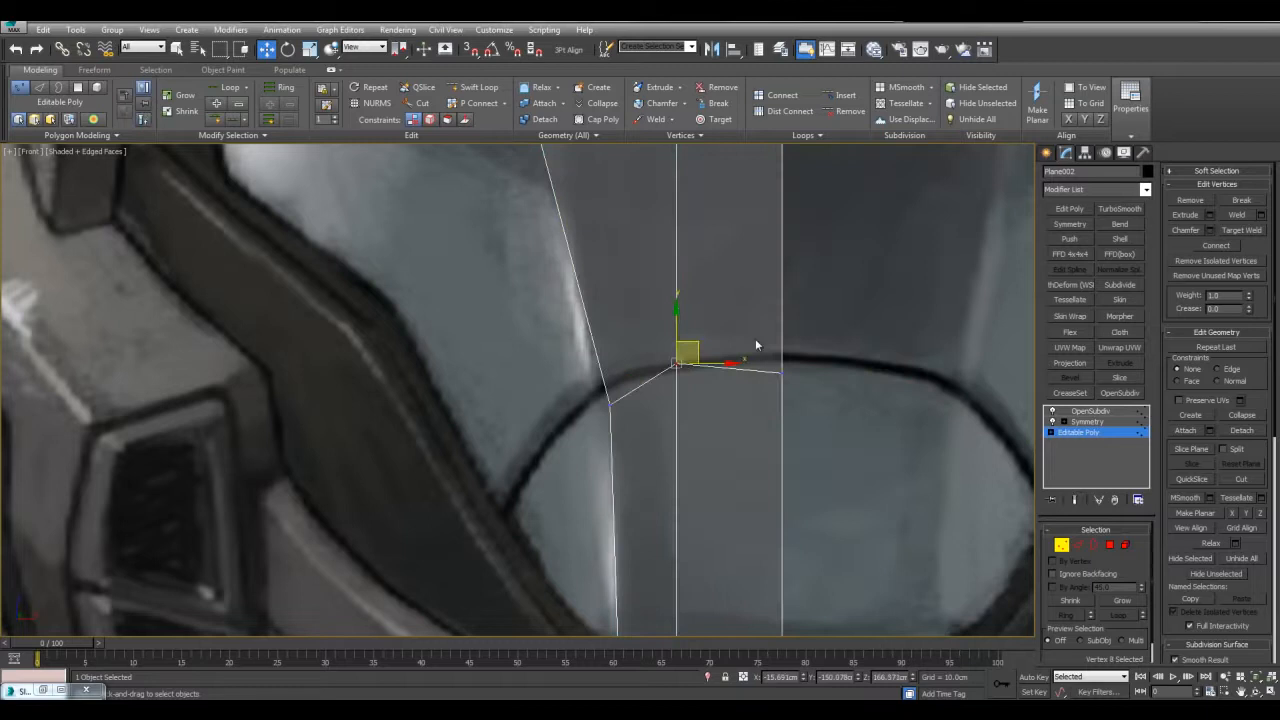
{"action": "left_click_drag", "start_coordinate": [680, 360], "coordinate": [780, 355]}
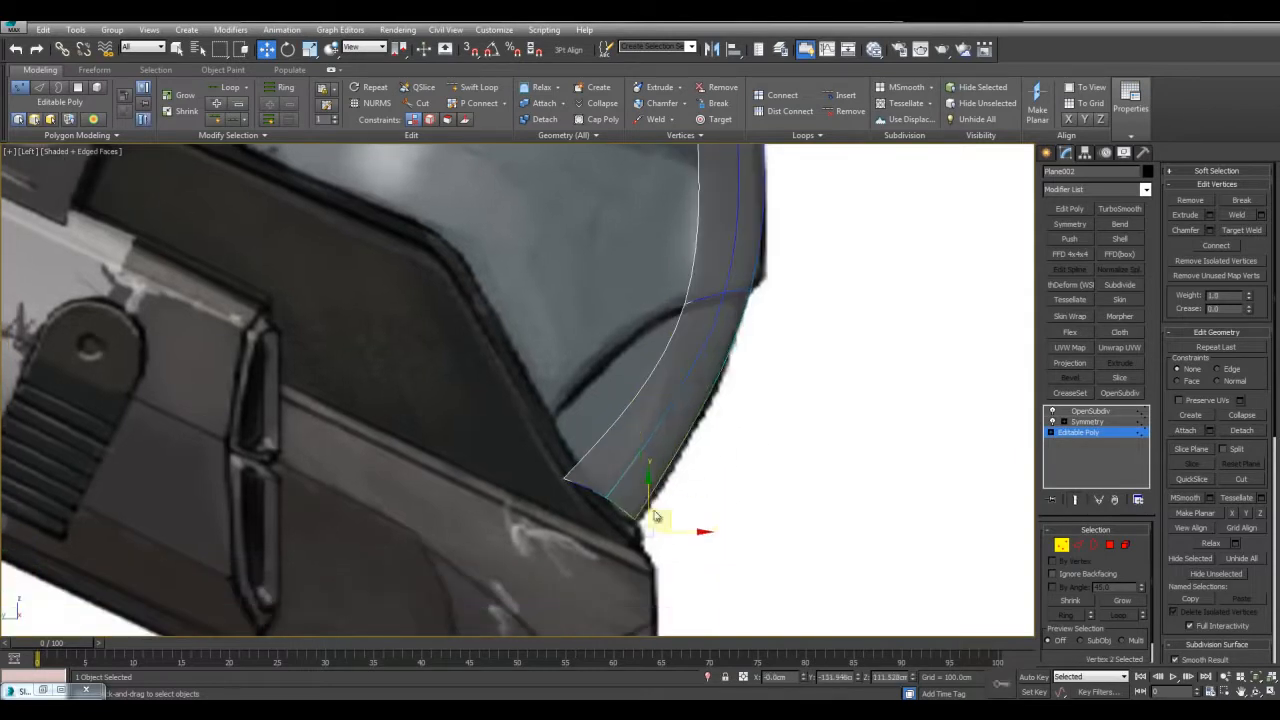
{"action": "left_click_drag", "start_coordinate": [655, 515], "coordinate": [580, 470]}
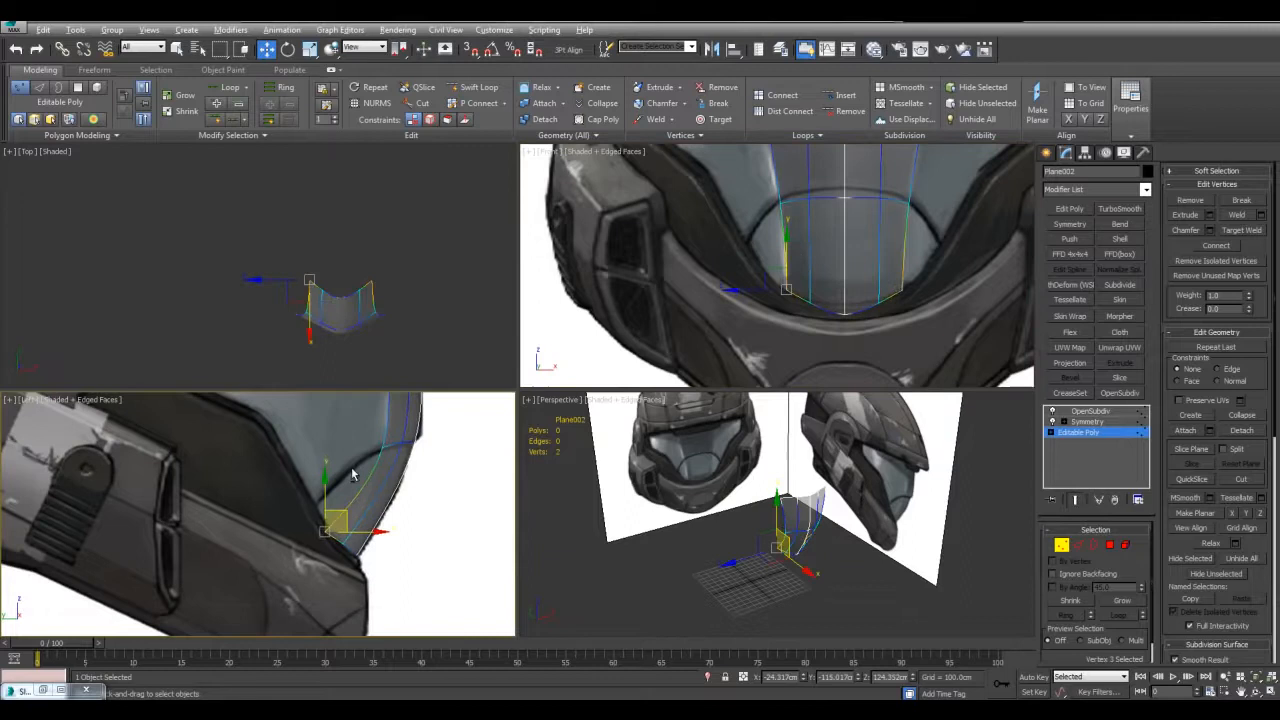
{"action": "key", "text": "alt+w"}
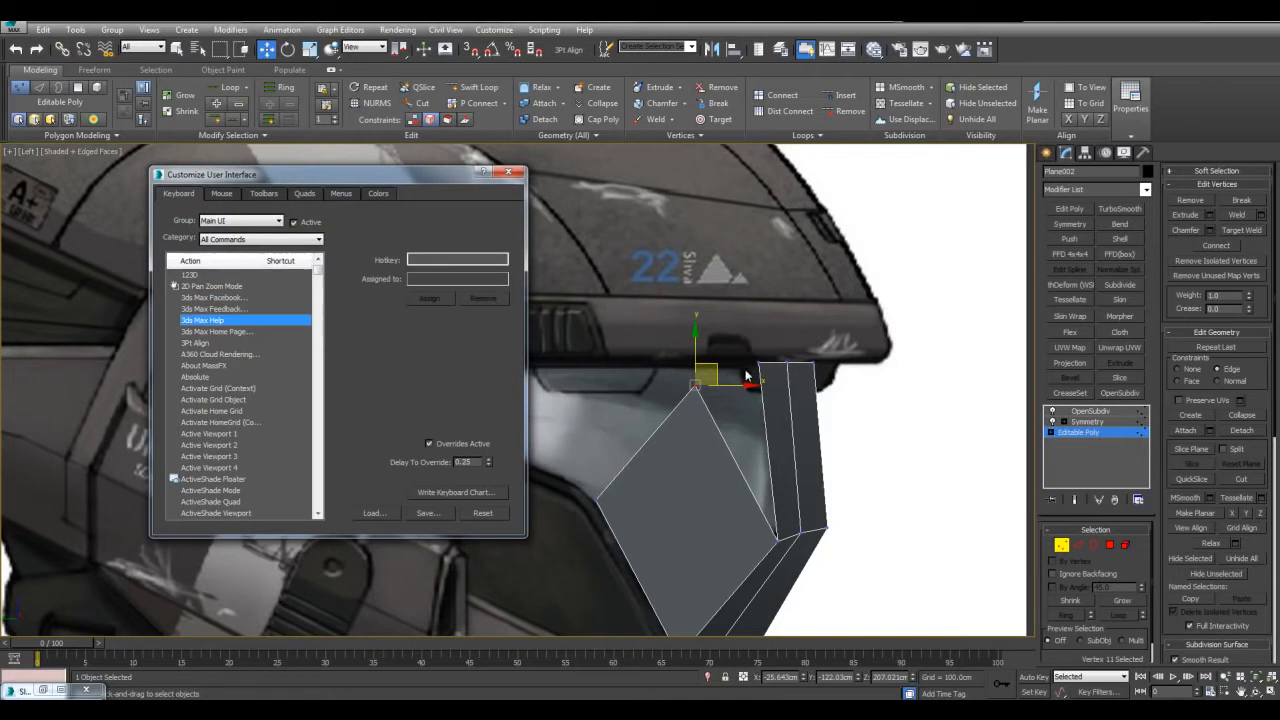
{"action": "mouse_move", "coordinate": [770, 375]}
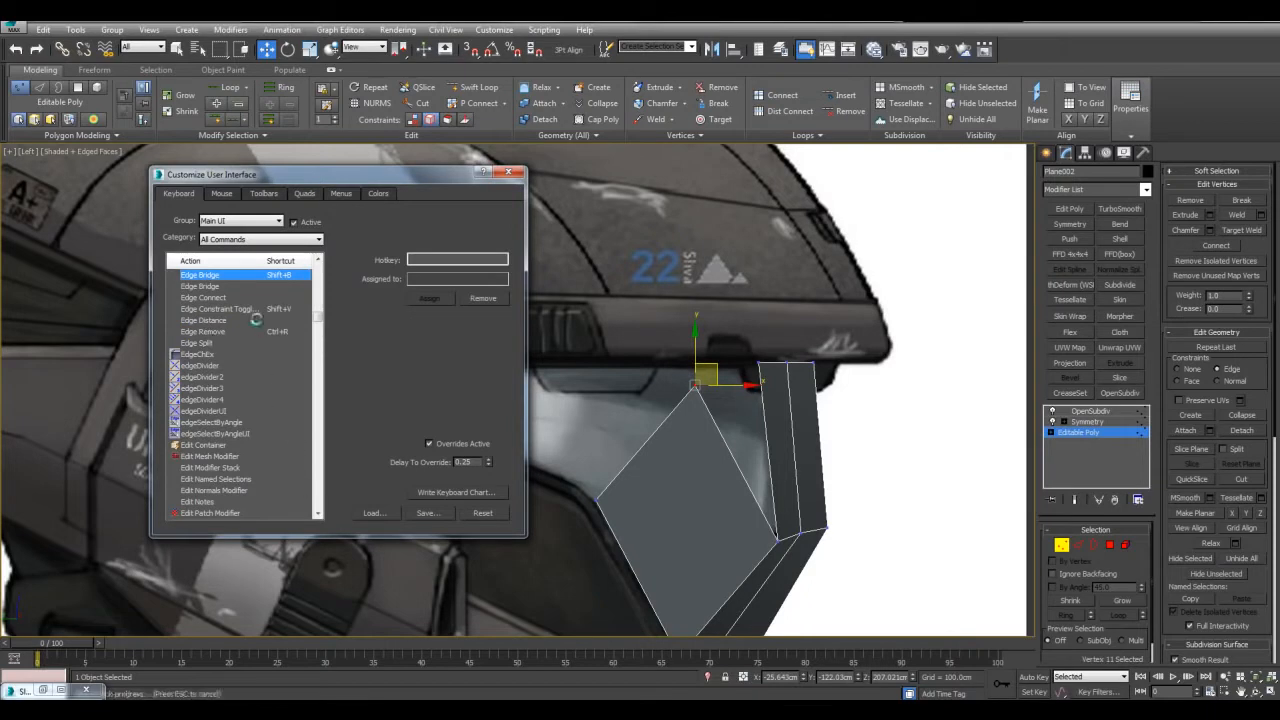
{"action": "left_click", "coordinate": [218, 308]}
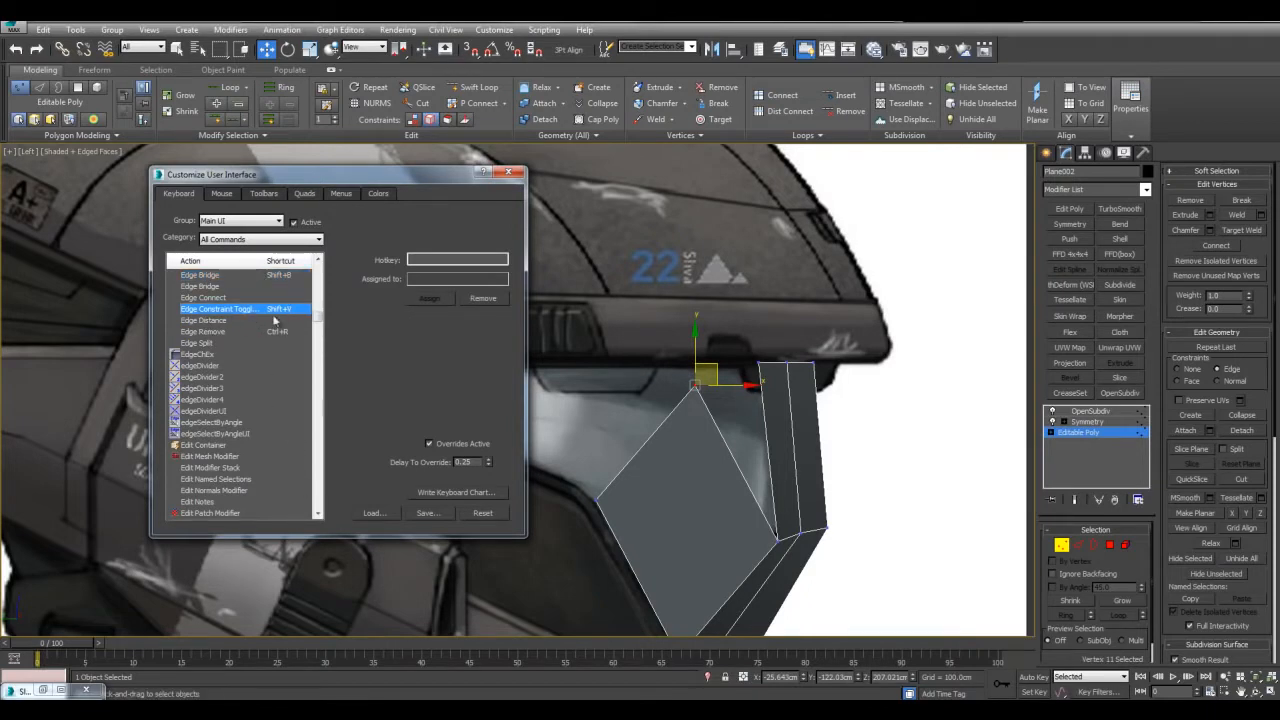
{"action": "left_click", "coordinate": [203, 377]}
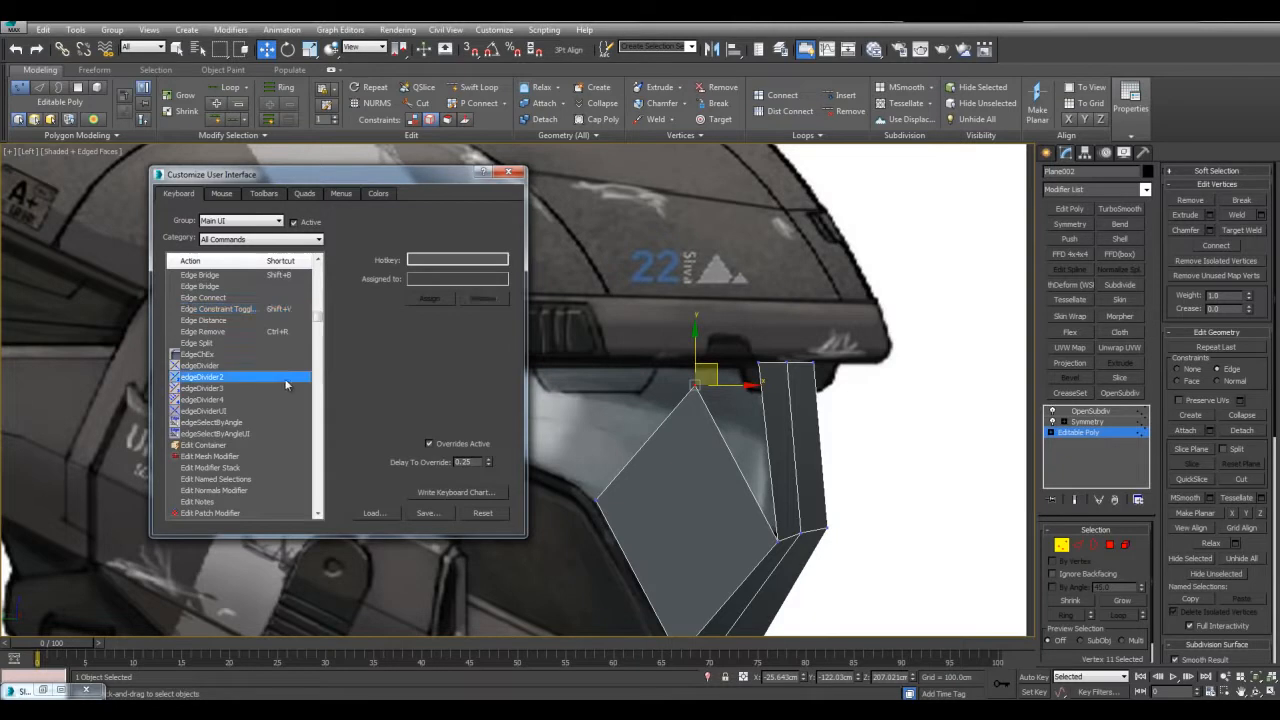
{"action": "scroll", "scroll_direction": "down", "scroll_amount": 3}
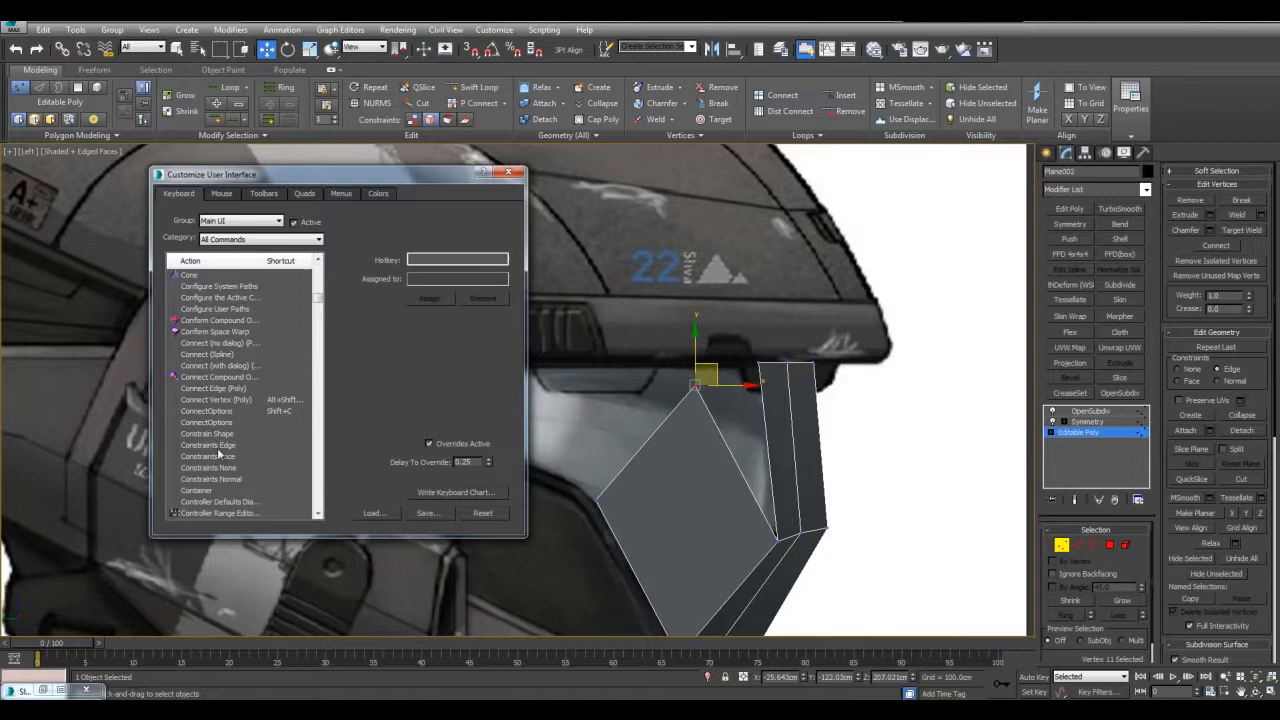
{"action": "left_click", "coordinate": [208, 445]}
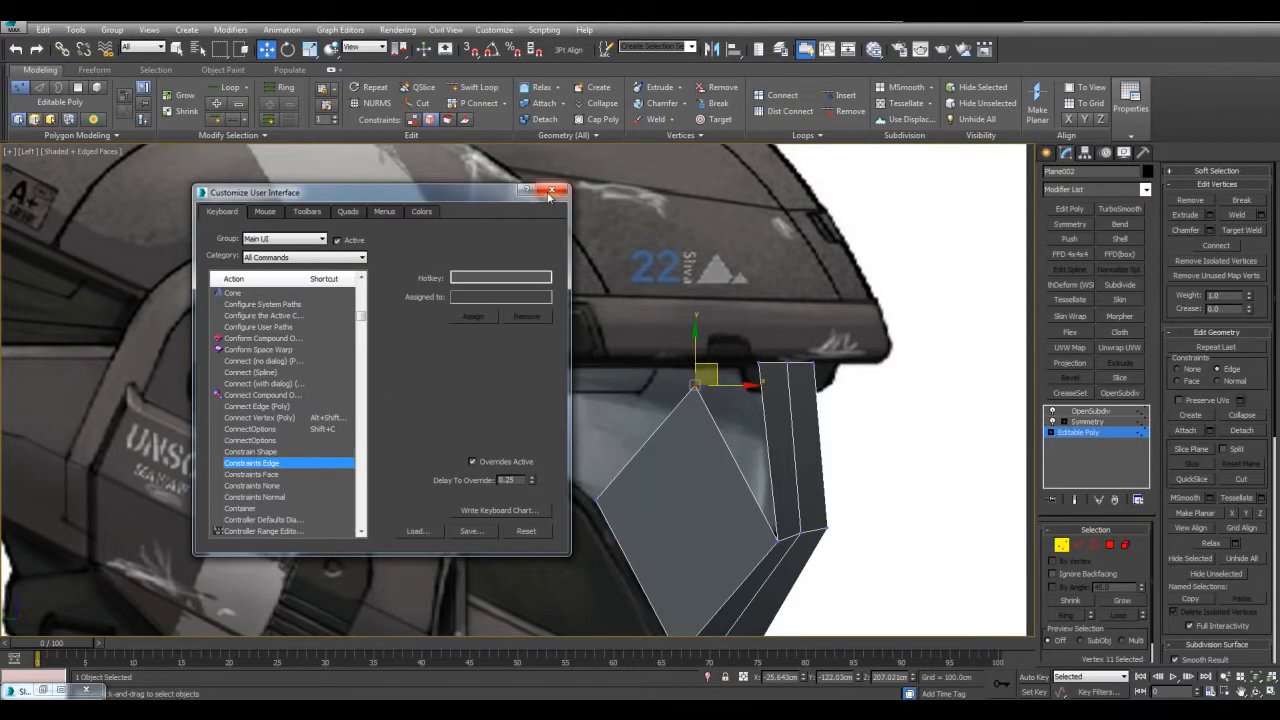
{"action": "left_click", "coordinate": [554, 191]}
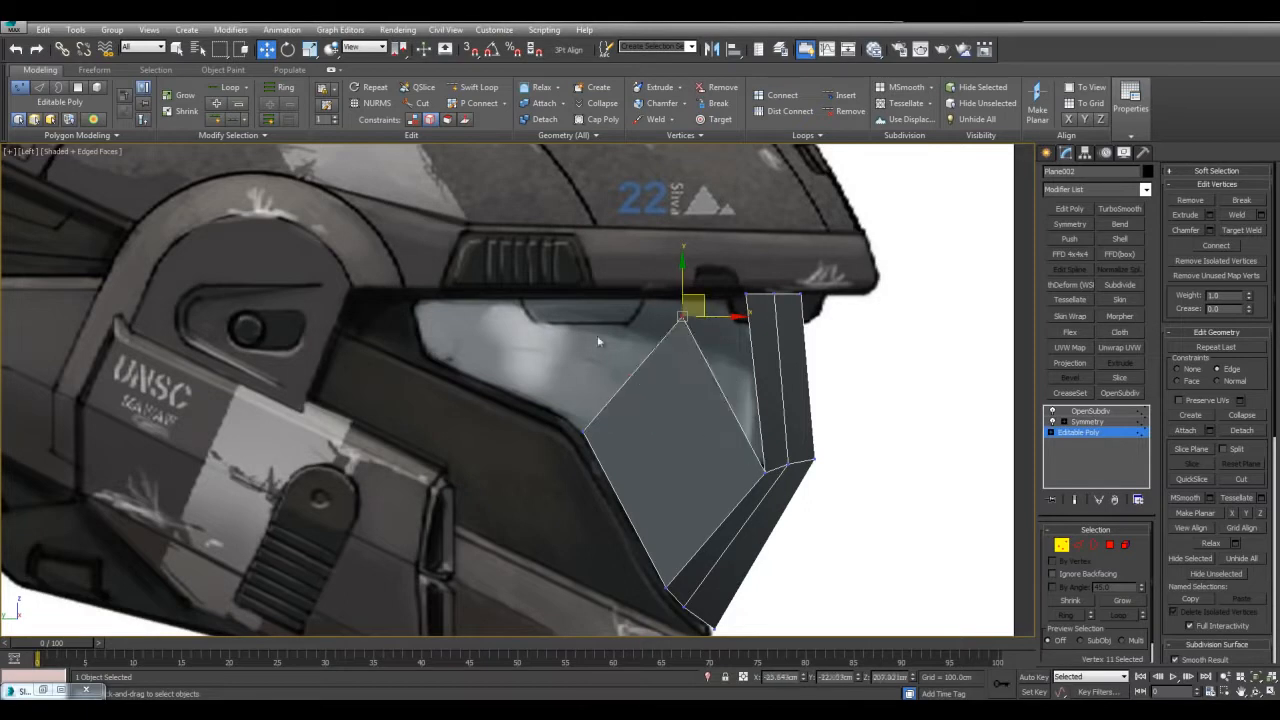
{"action": "mouse_move", "coordinate": [725, 347]}
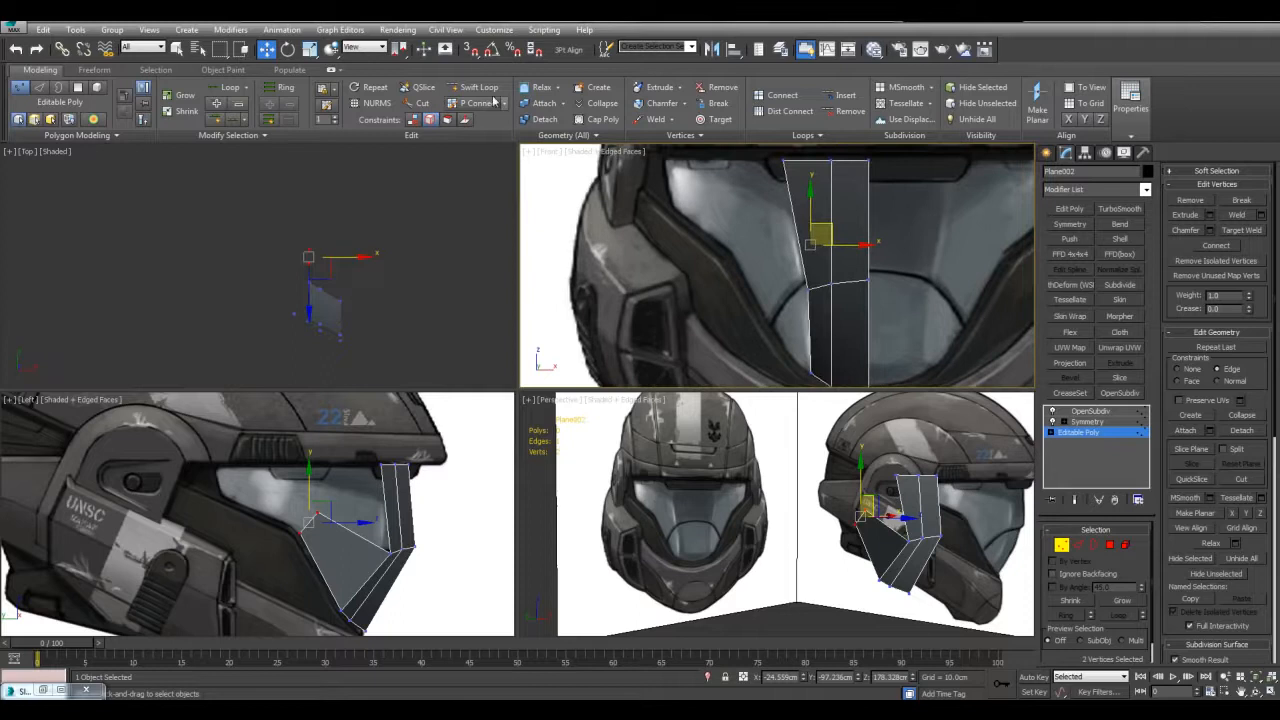
{"action": "mouse_move", "coordinate": [446, 50]}
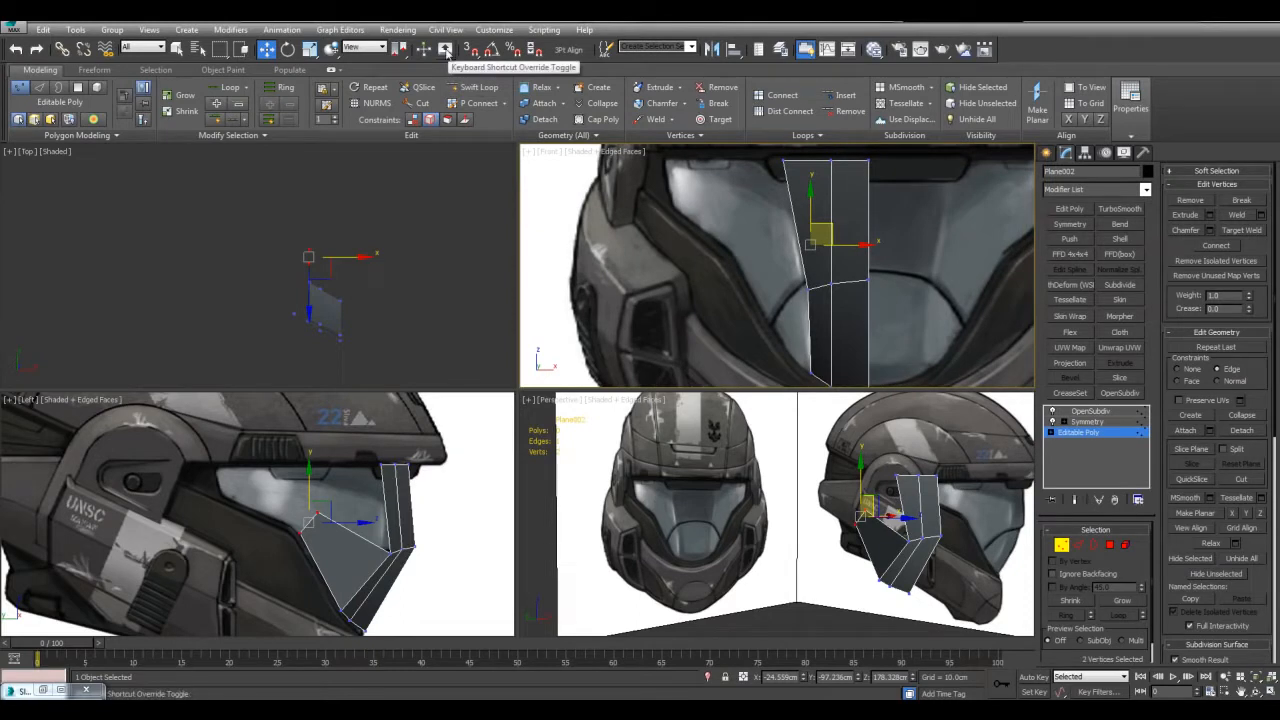
{"action": "mouse_move", "coordinate": [450, 56]}
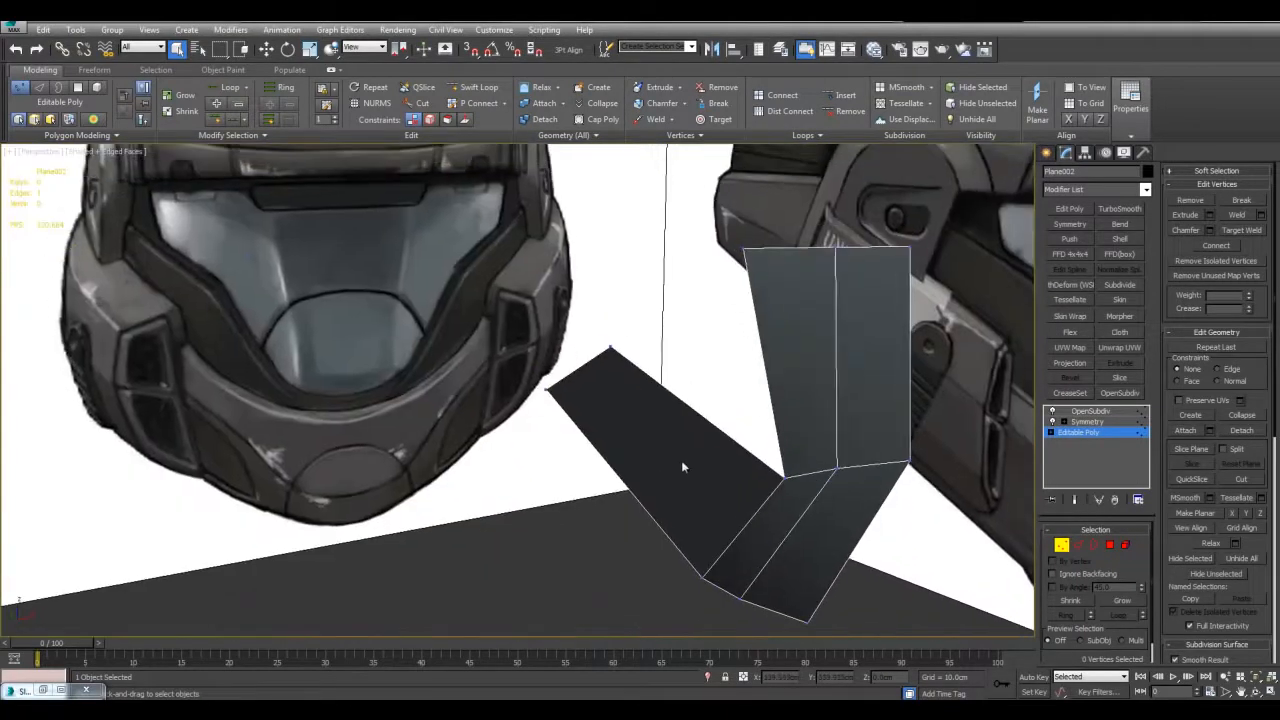
Select the visor's sharp edges and apply a crease to them.
{"action": "left_click", "coordinate": [479, 87]}
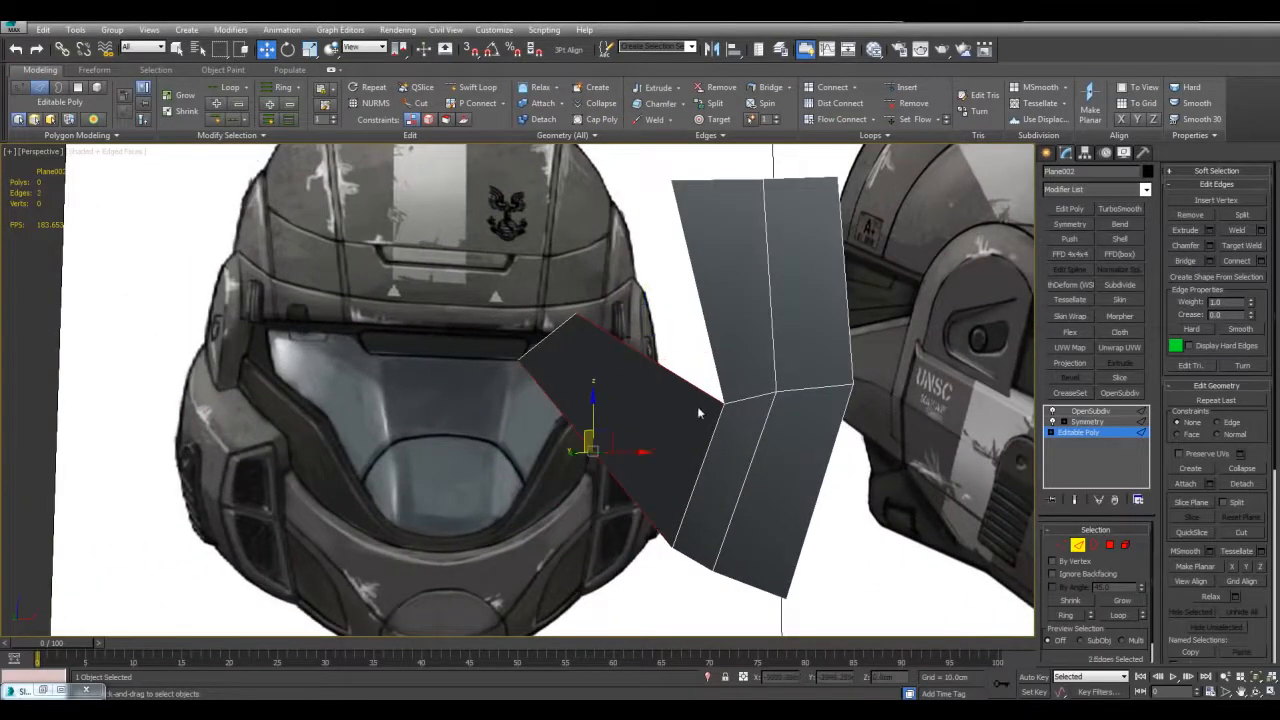
{"action": "left_click", "coordinate": [845, 87]}
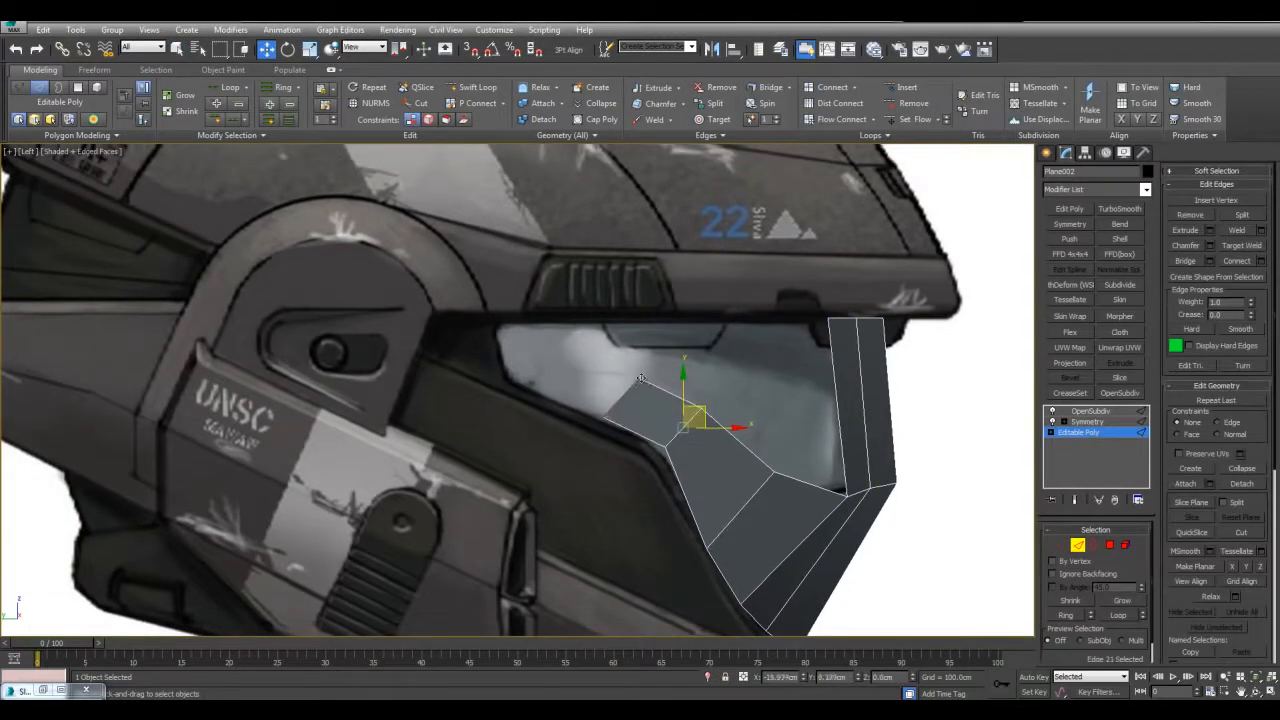
Pull the visor's top edge and upper corner vertex onto the side reference outline.
{"action": "left_click_drag", "start_coordinate": [695, 425], "coordinate": [545, 345]}
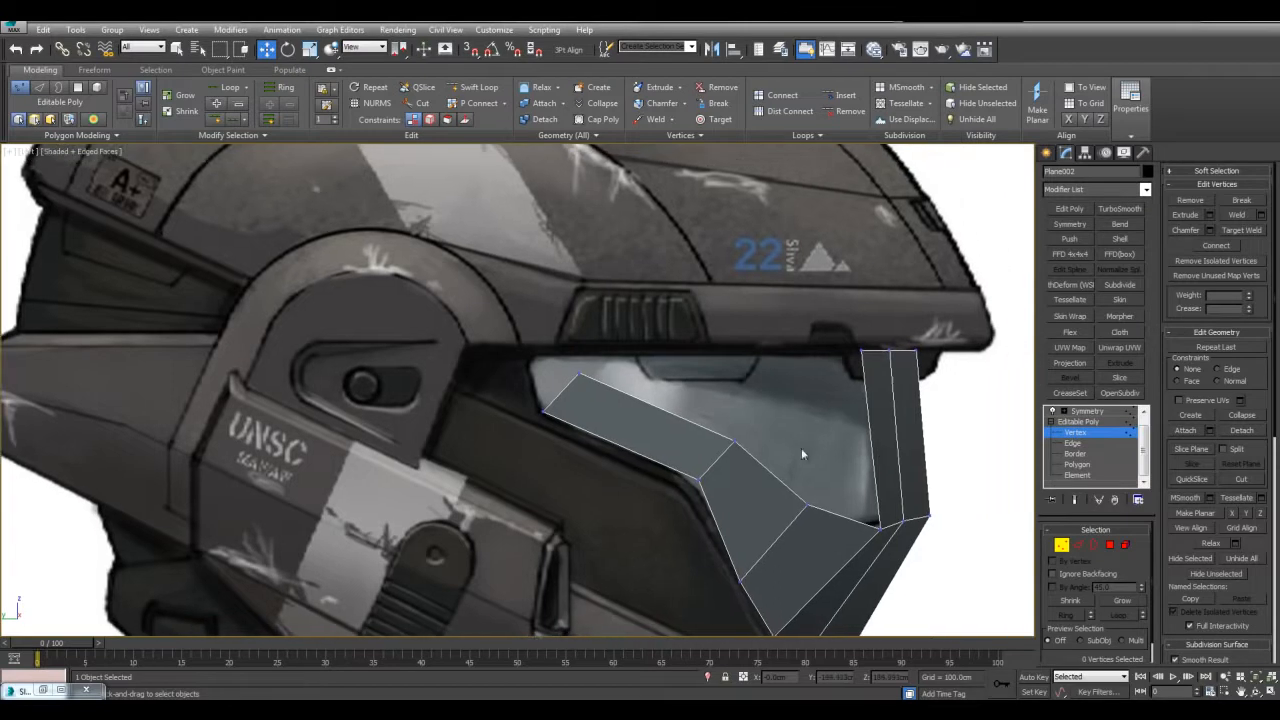
{"action": "left_click", "coordinate": [1073, 453]}
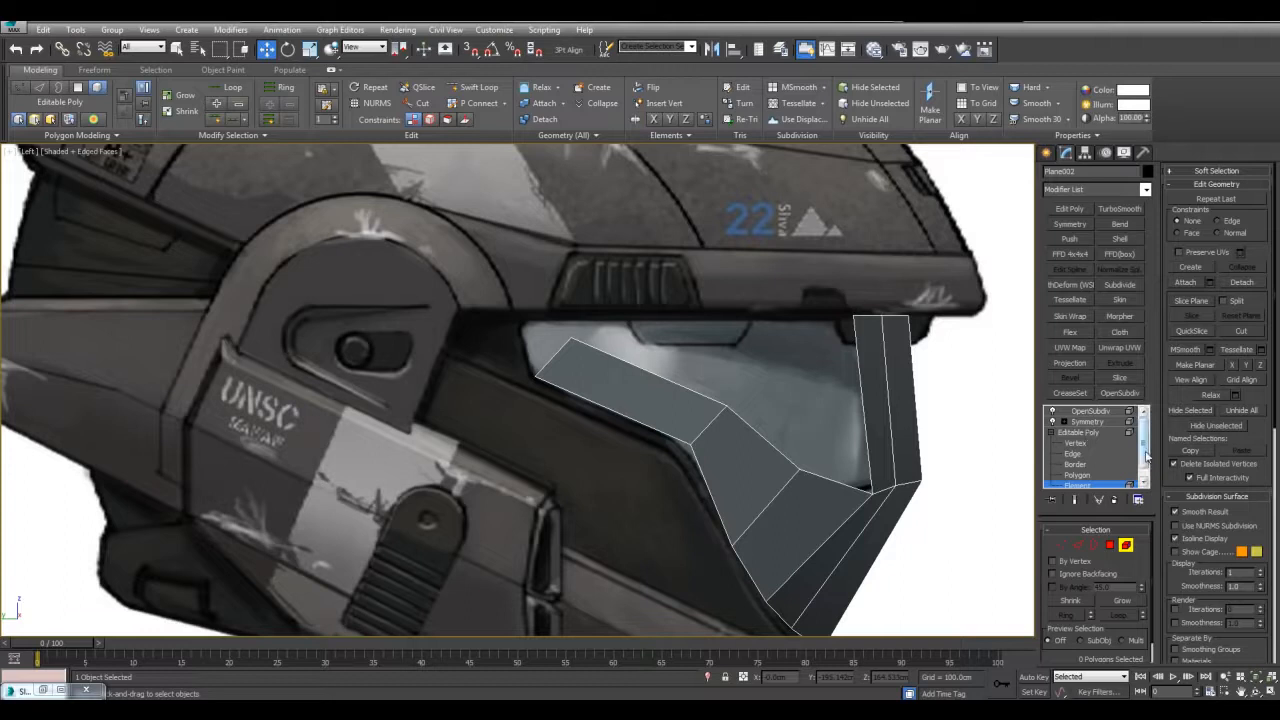
{"action": "left_click", "coordinate": [1080, 475]}
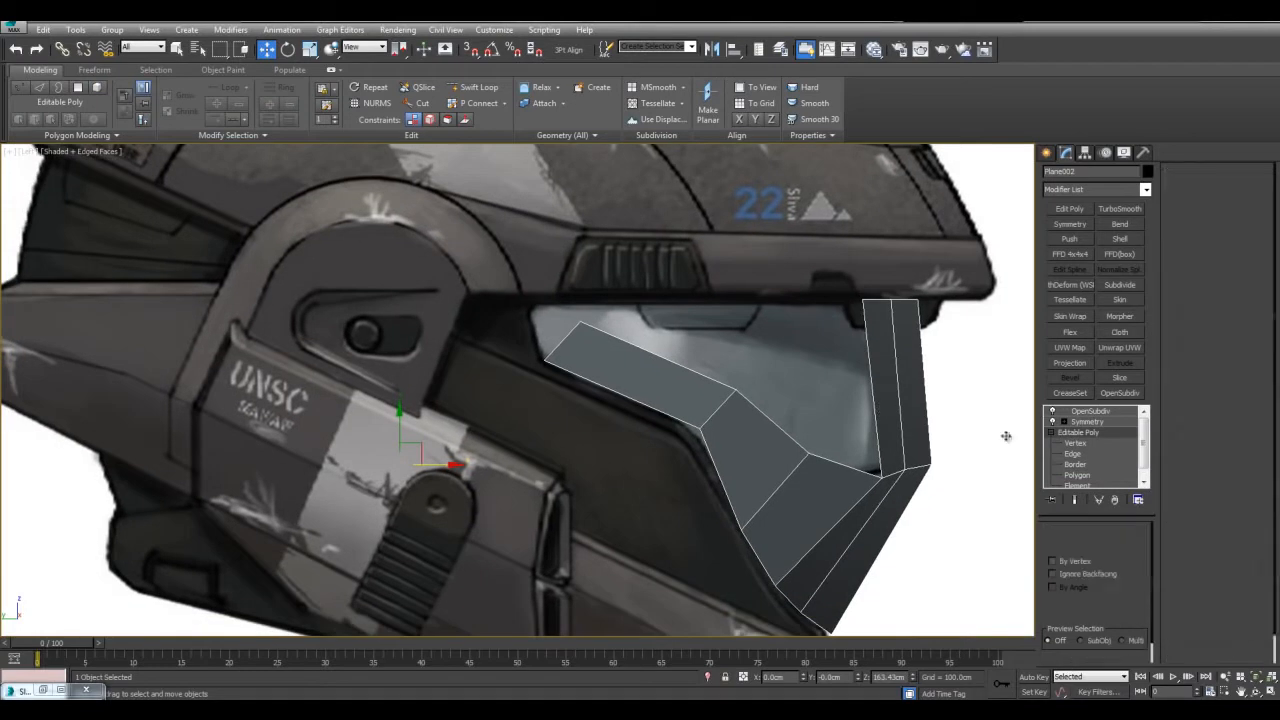
{"action": "left_click", "coordinate": [1073, 453]}
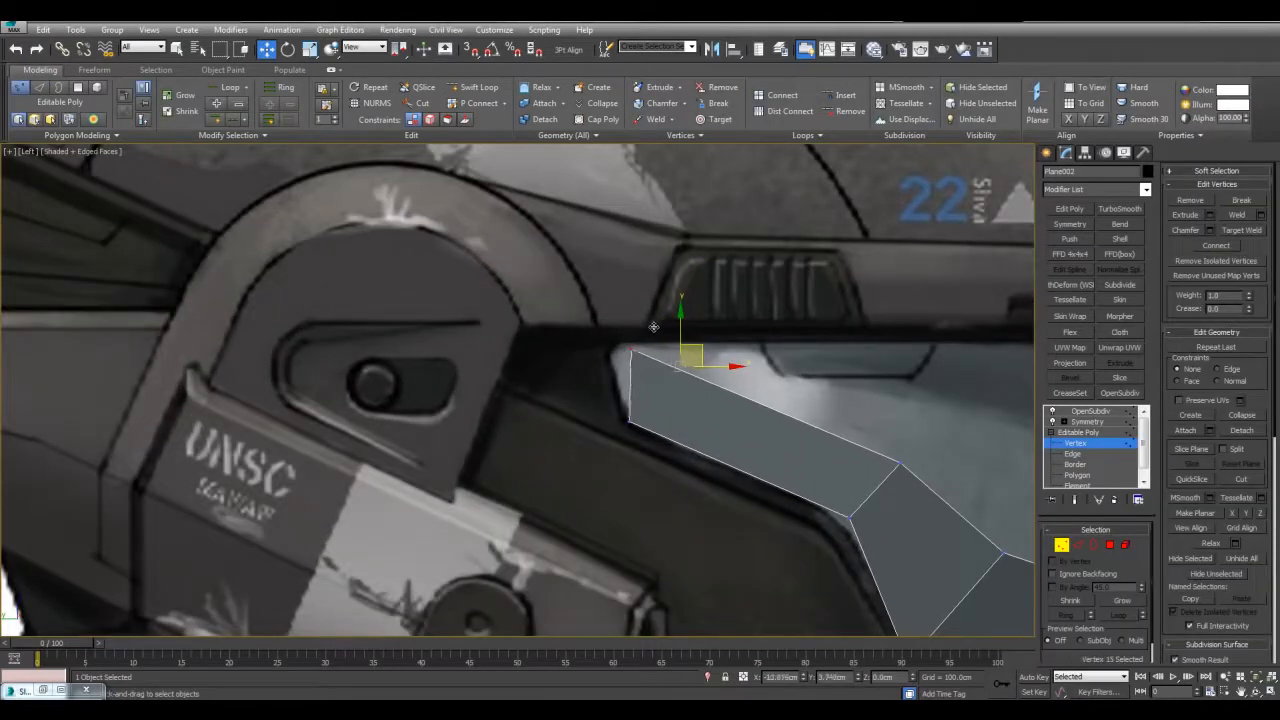
{"action": "left_click_drag", "start_coordinate": [690, 365], "coordinate": [605, 345]}
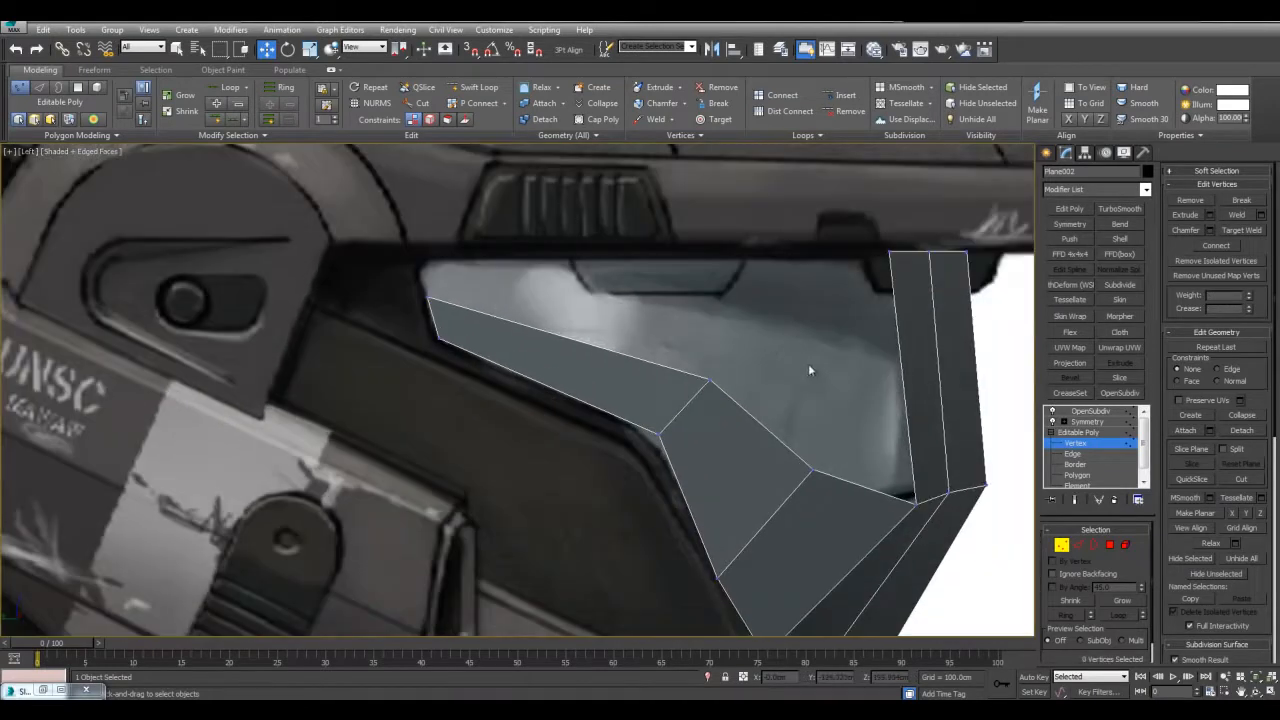
{"action": "left_click", "coordinate": [1071, 453]}
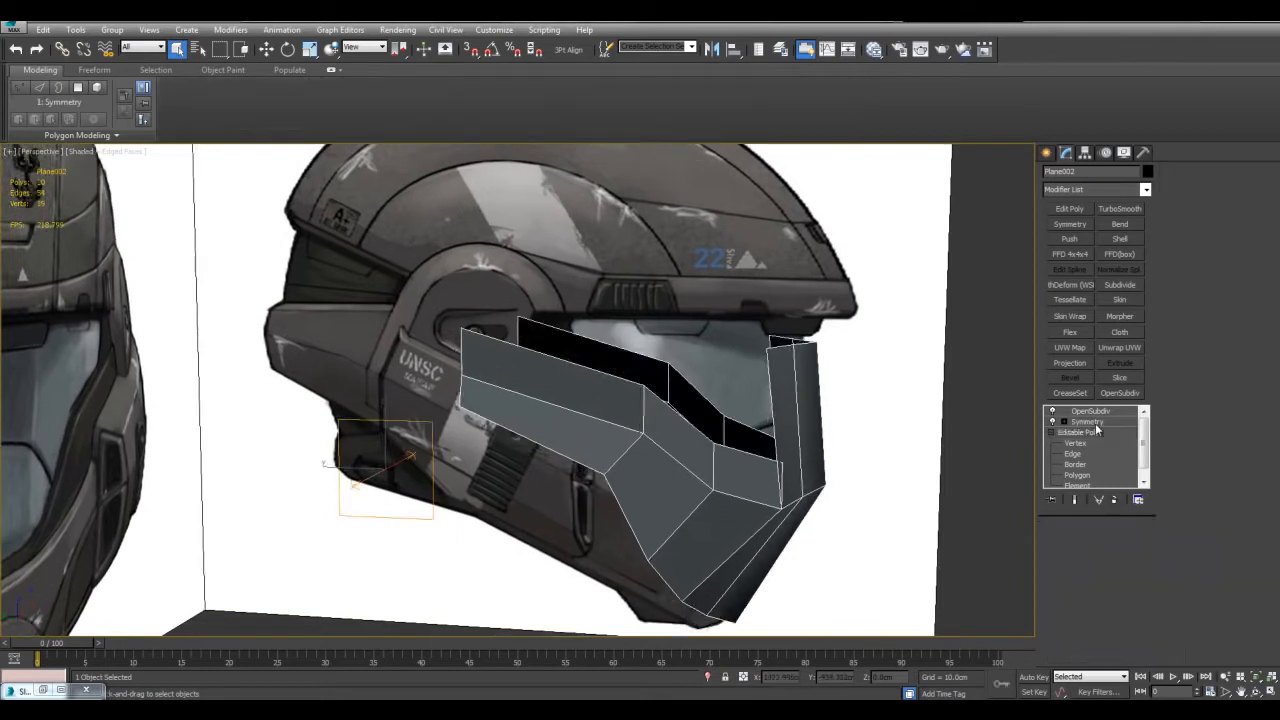
Delete the Symmetry modifier, apply Reset XForm to the visor, and collapse the stack.
{"action": "left_click", "coordinate": [1087, 421]}
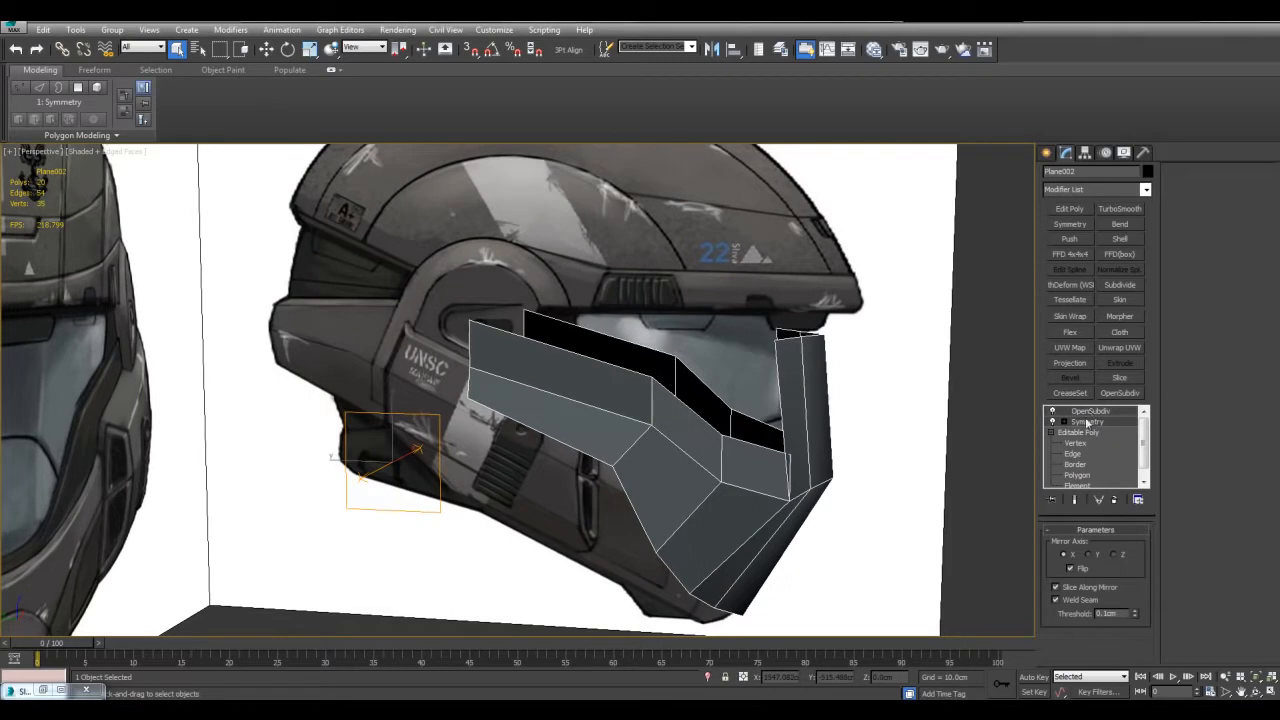
{"action": "right_click", "coordinate": [1085, 421]}
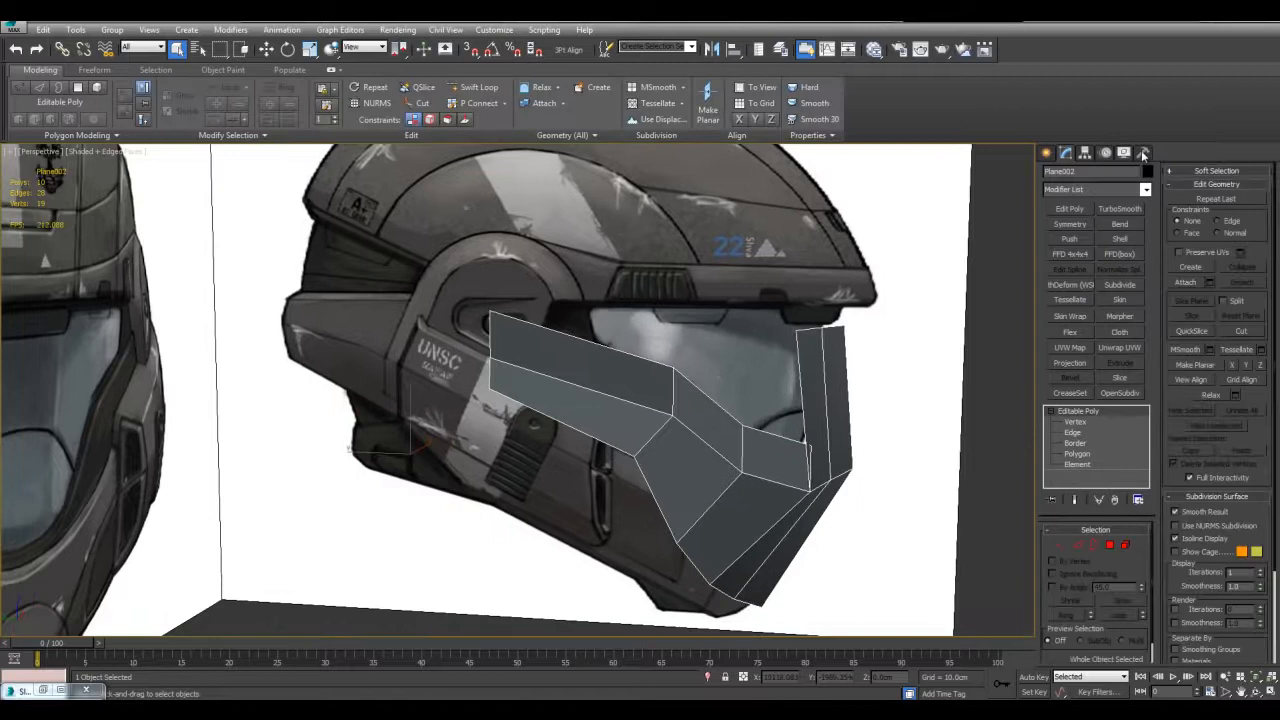
{"action": "left_click", "coordinate": [1123, 152]}
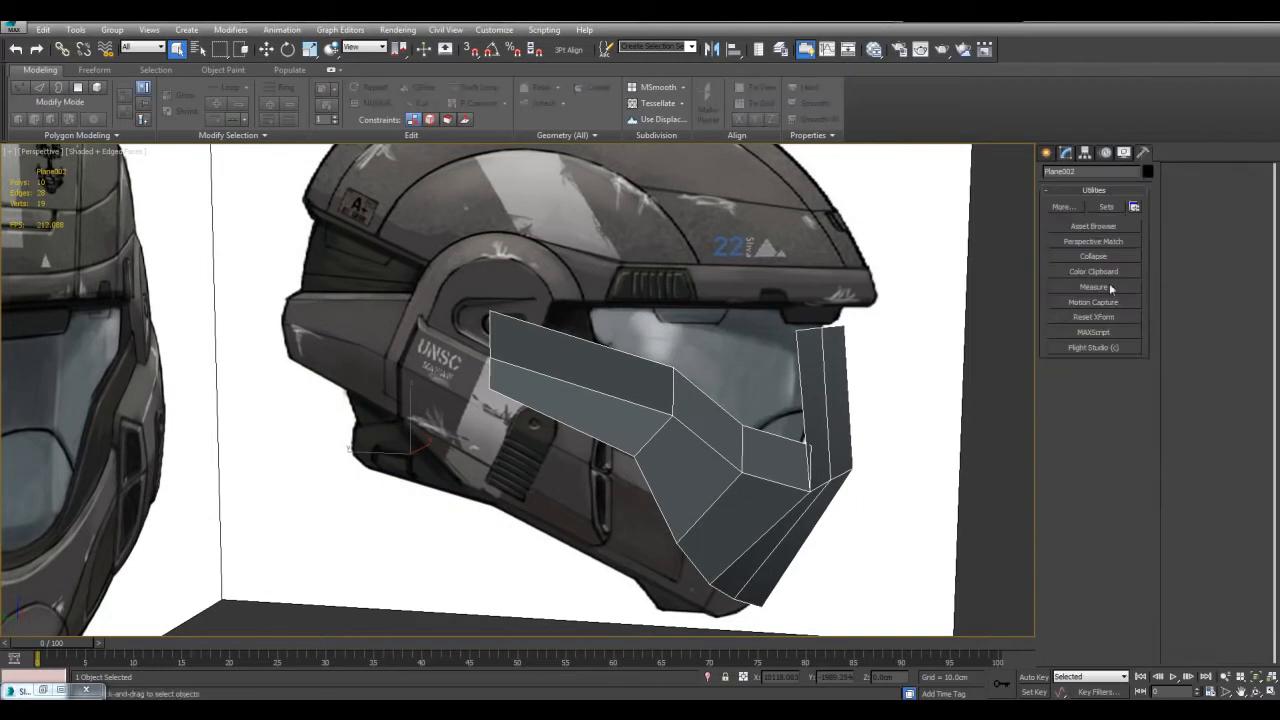
{"action": "left_click", "coordinate": [1093, 317]}
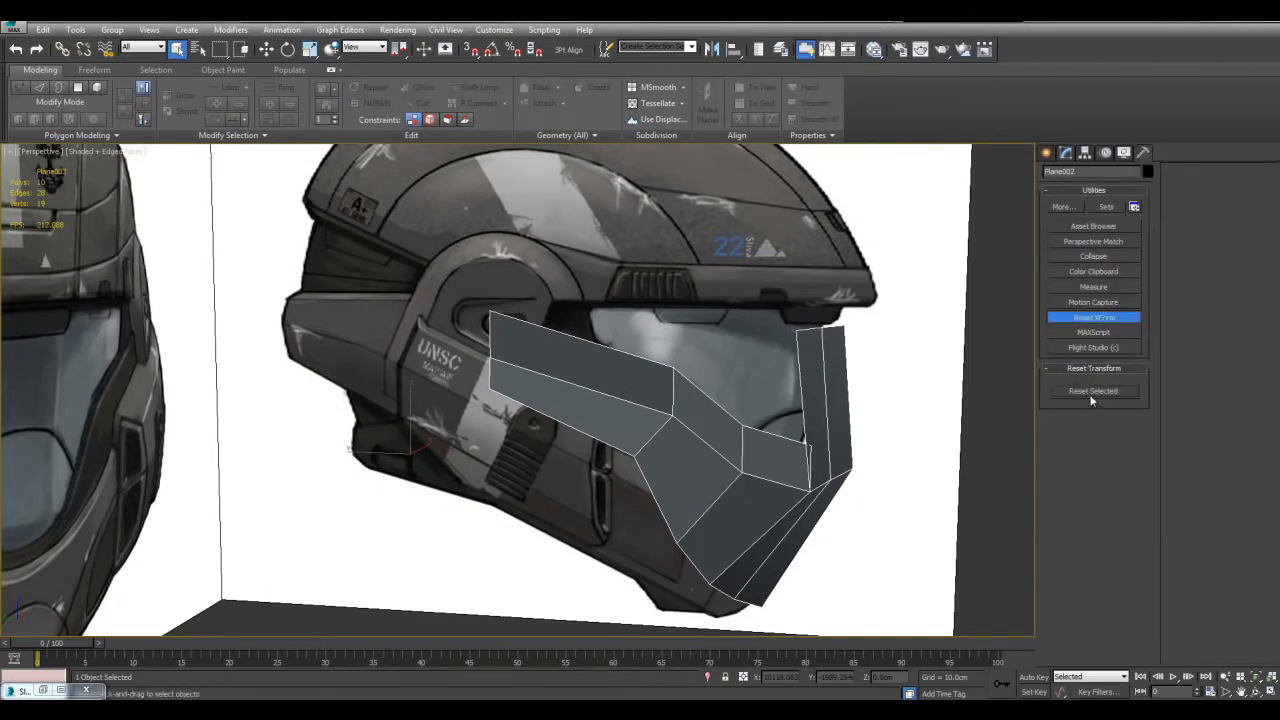
{"action": "left_click", "coordinate": [1065, 152]}
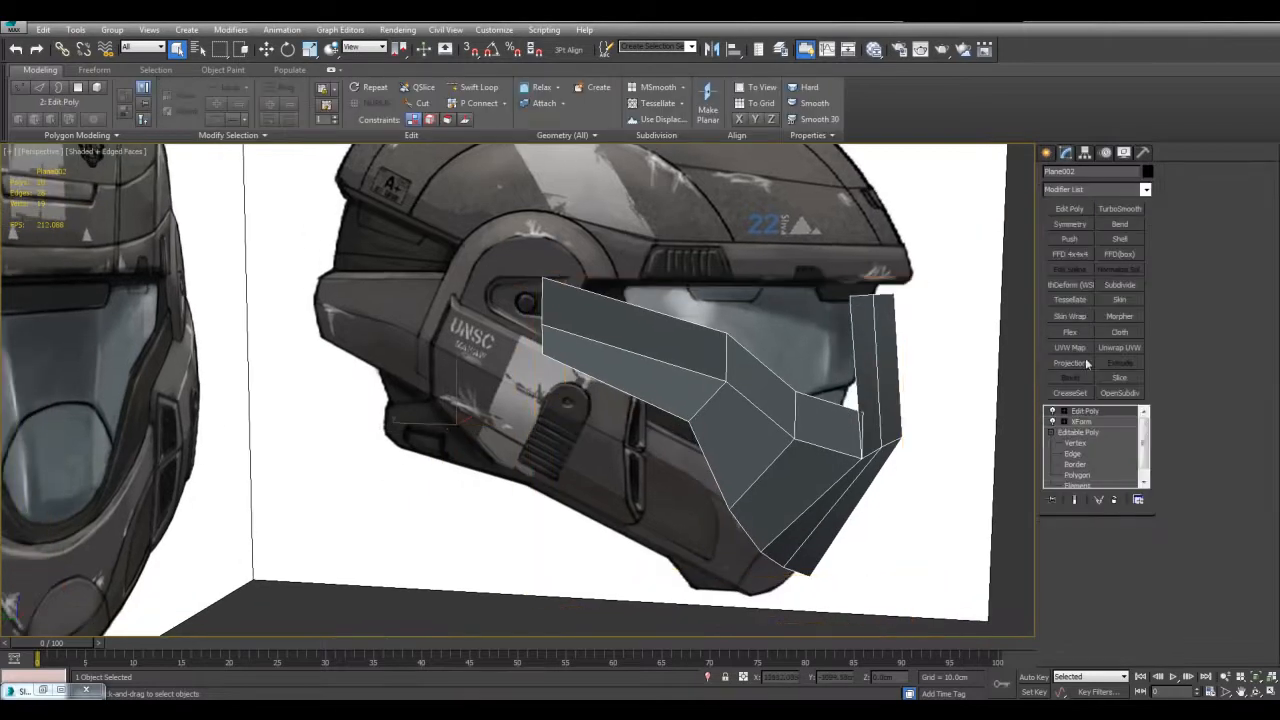
{"action": "right_click", "coordinate": [1082, 421]}
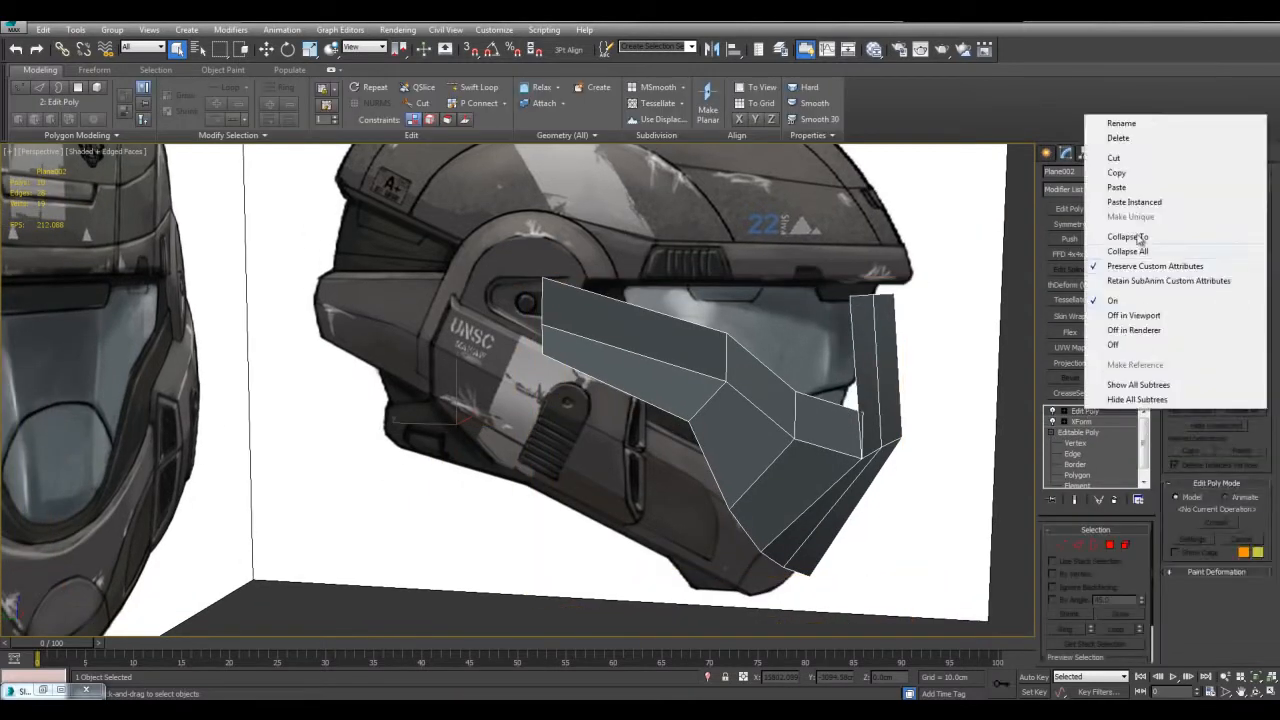
{"action": "left_click", "coordinate": [1127, 237]}
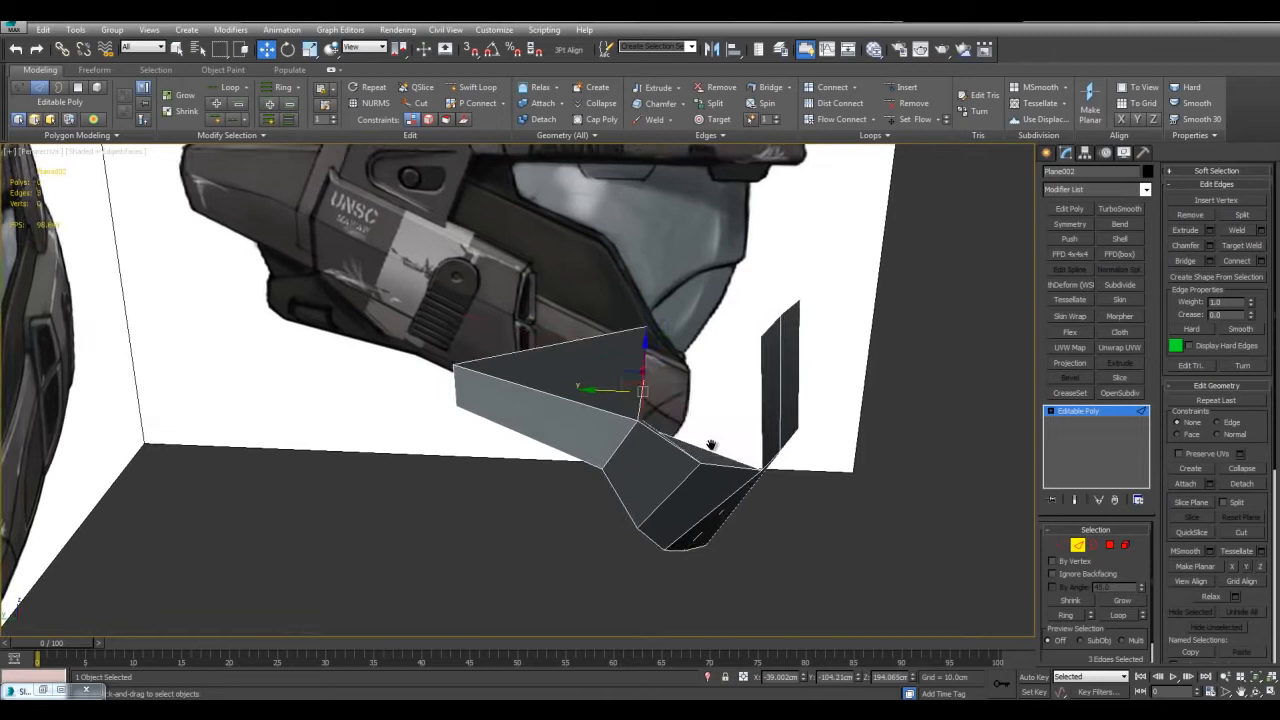
Shift-drag the selected border edges to extrude new faces outward from the visor.
{"action": "left_click_drag", "start_coordinate": [710, 445], "coordinate": [560, 390]}
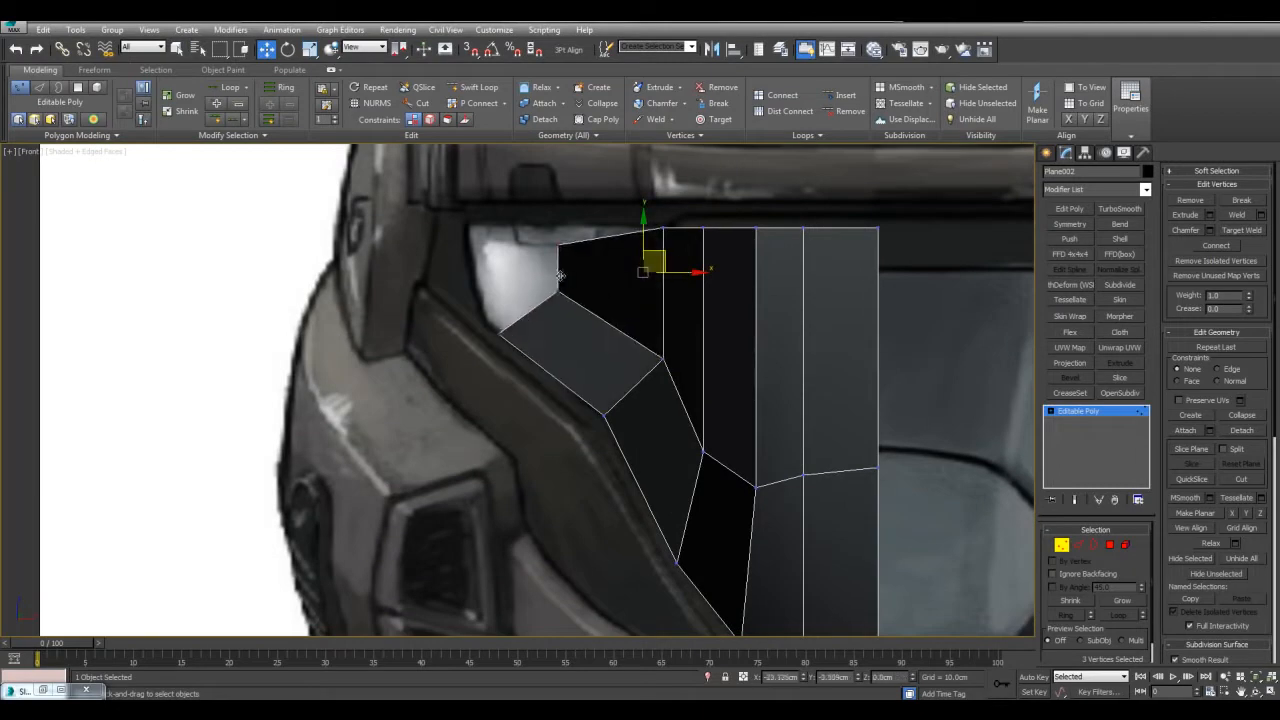
Move the corner, side-edge and inner vertices of the new faces onto the front reference outline.
{"action": "left_click_drag", "start_coordinate": [645, 270], "coordinate": [545, 225]}
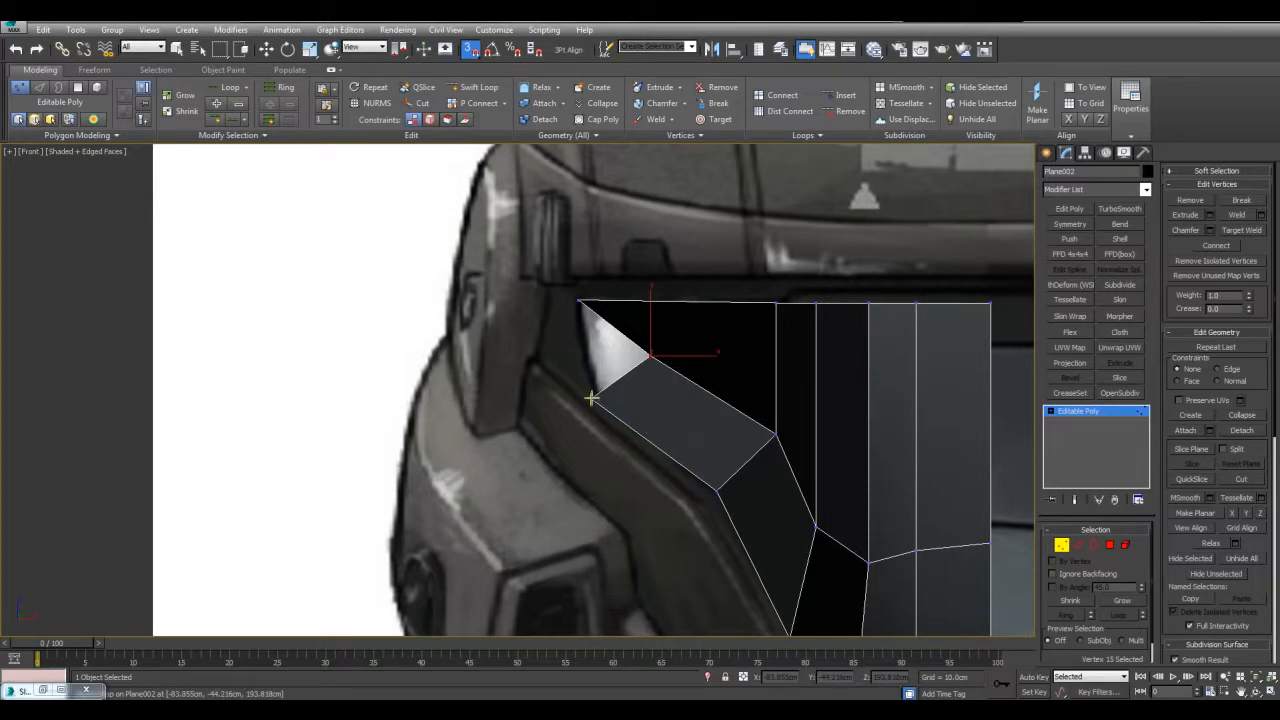
{"action": "left_click_drag", "start_coordinate": [590, 400], "coordinate": [578, 300]}
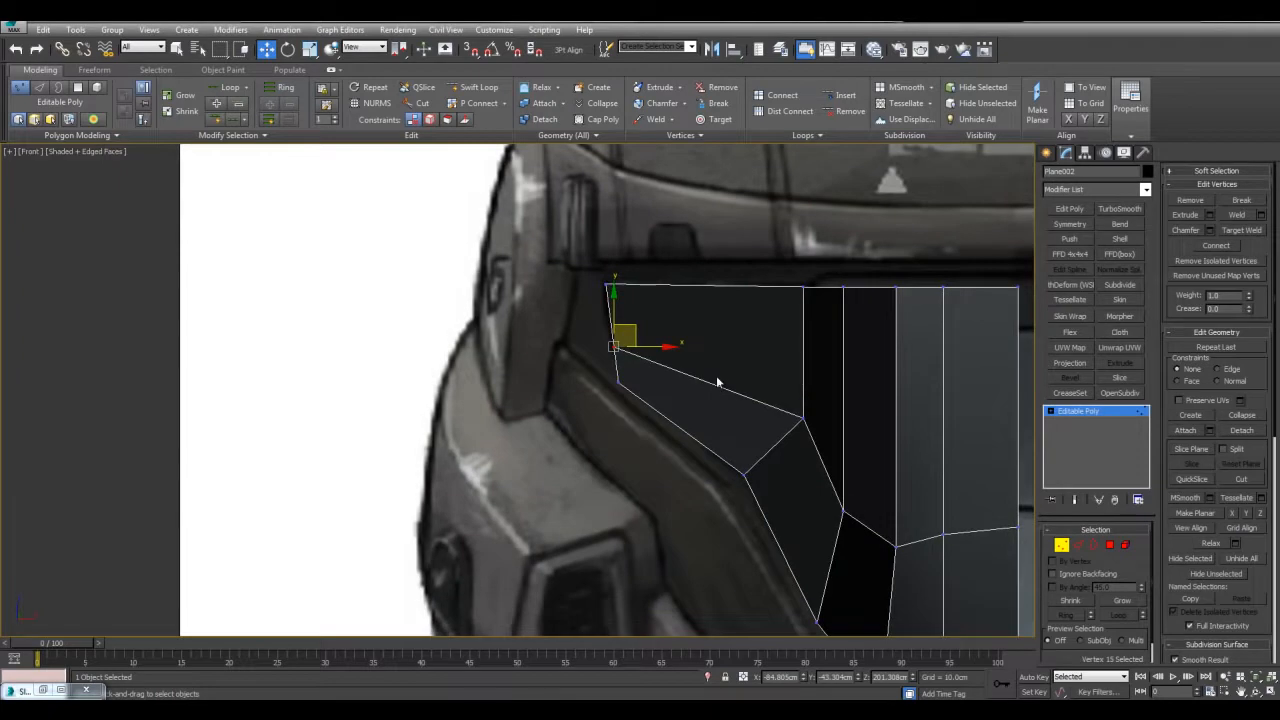
{"action": "left_click_drag", "start_coordinate": [717, 382], "coordinate": [620, 446]}
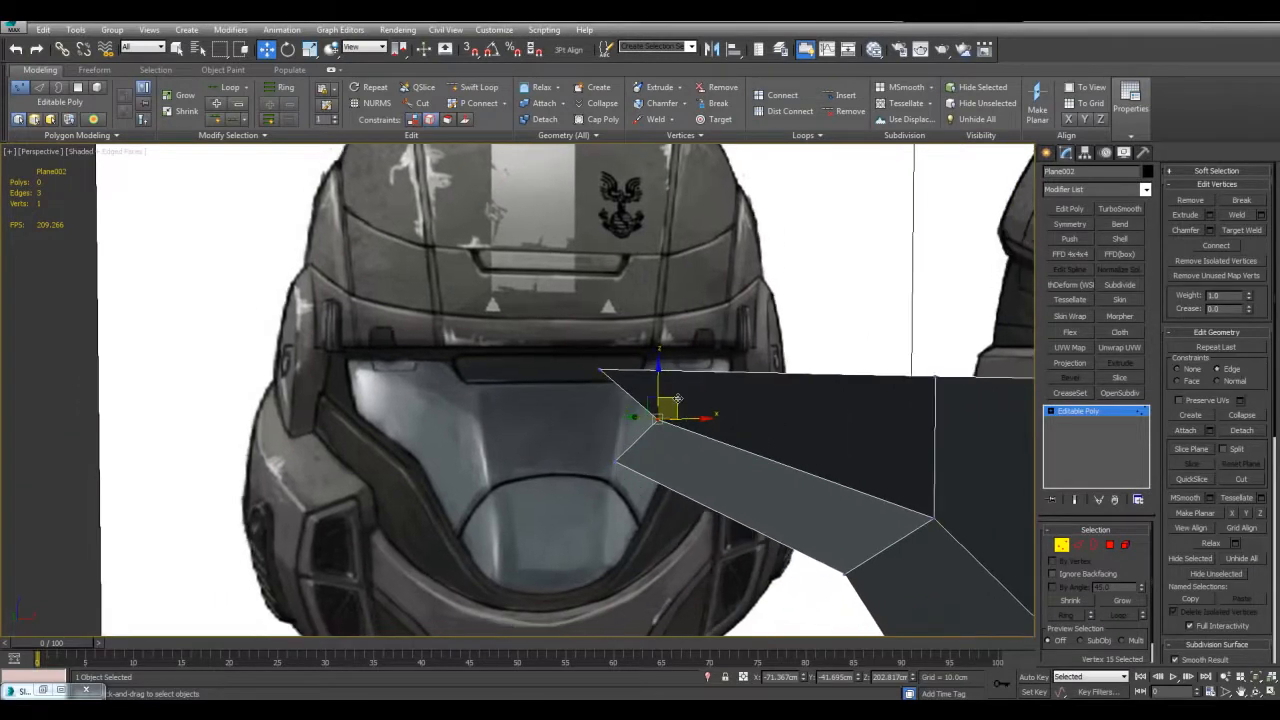
{"action": "left_click_drag", "start_coordinate": [660, 415], "coordinate": [600, 370]}
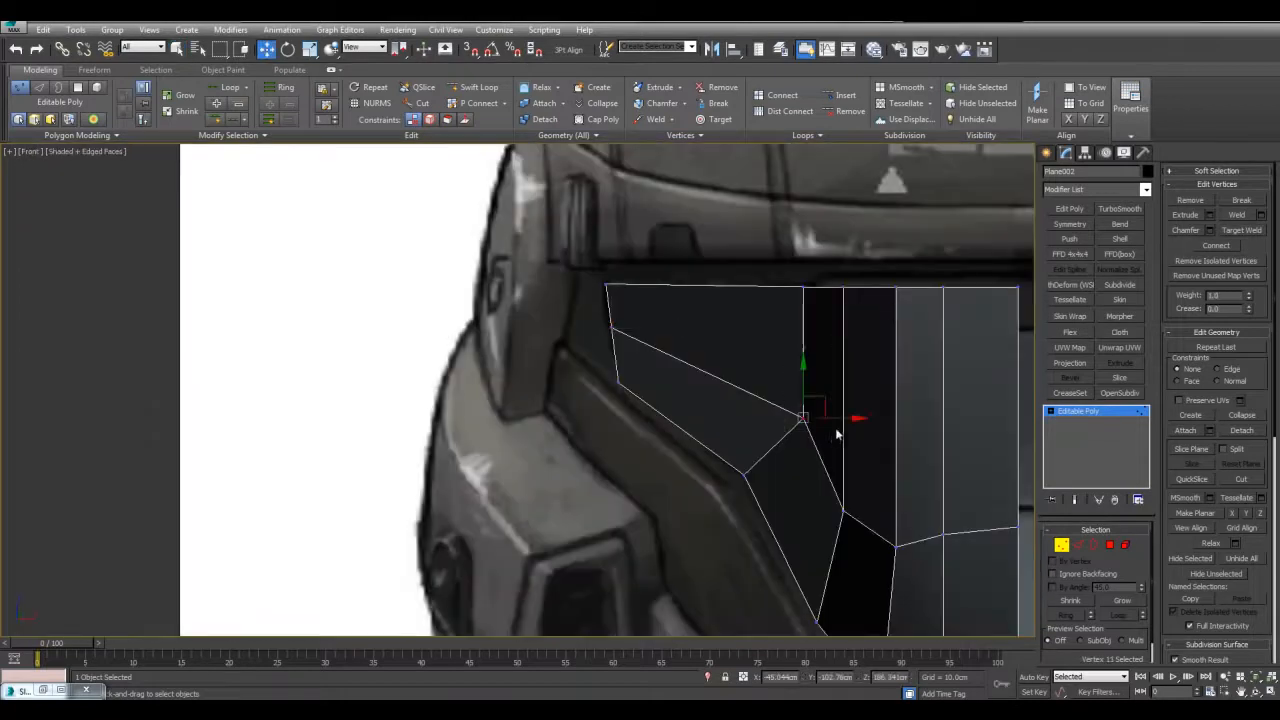
{"action": "left_click_drag", "start_coordinate": [805, 418], "coordinate": [780, 405]}
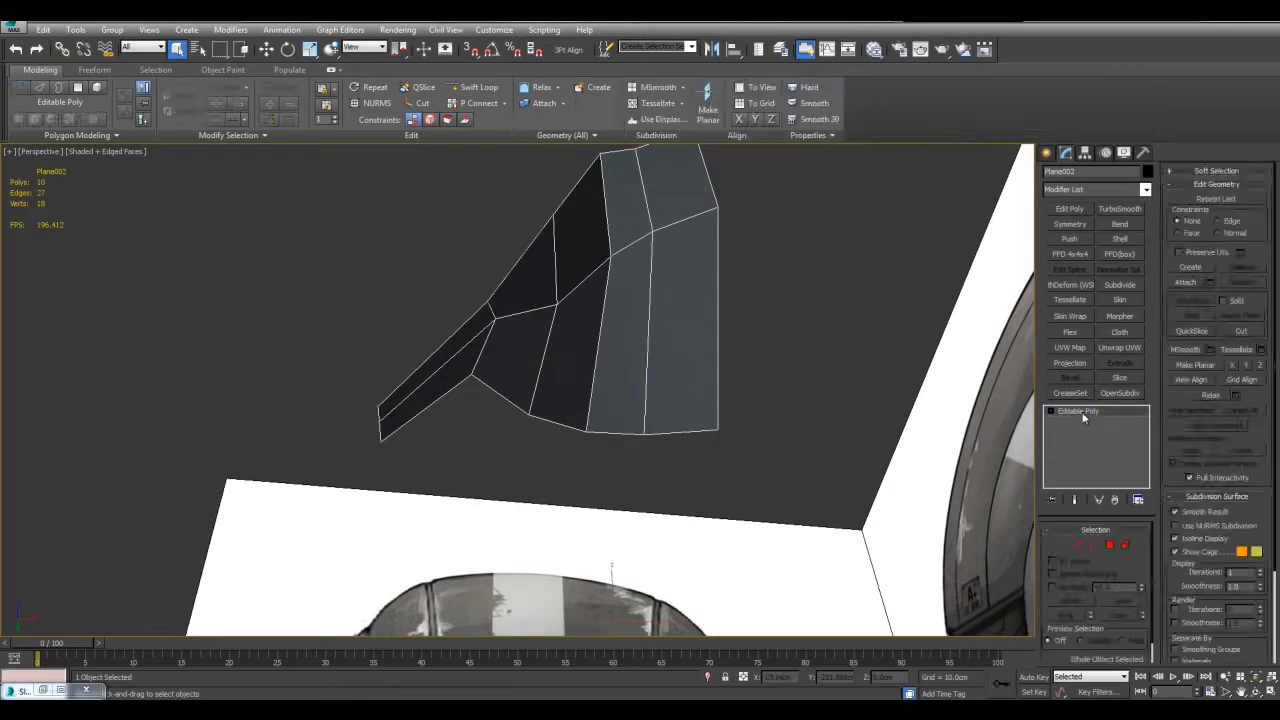
Open the visor's modifier stack right-click options with Symmetry and OpenSubdiv applied.
{"action": "right_click", "coordinate": [1078, 411]}
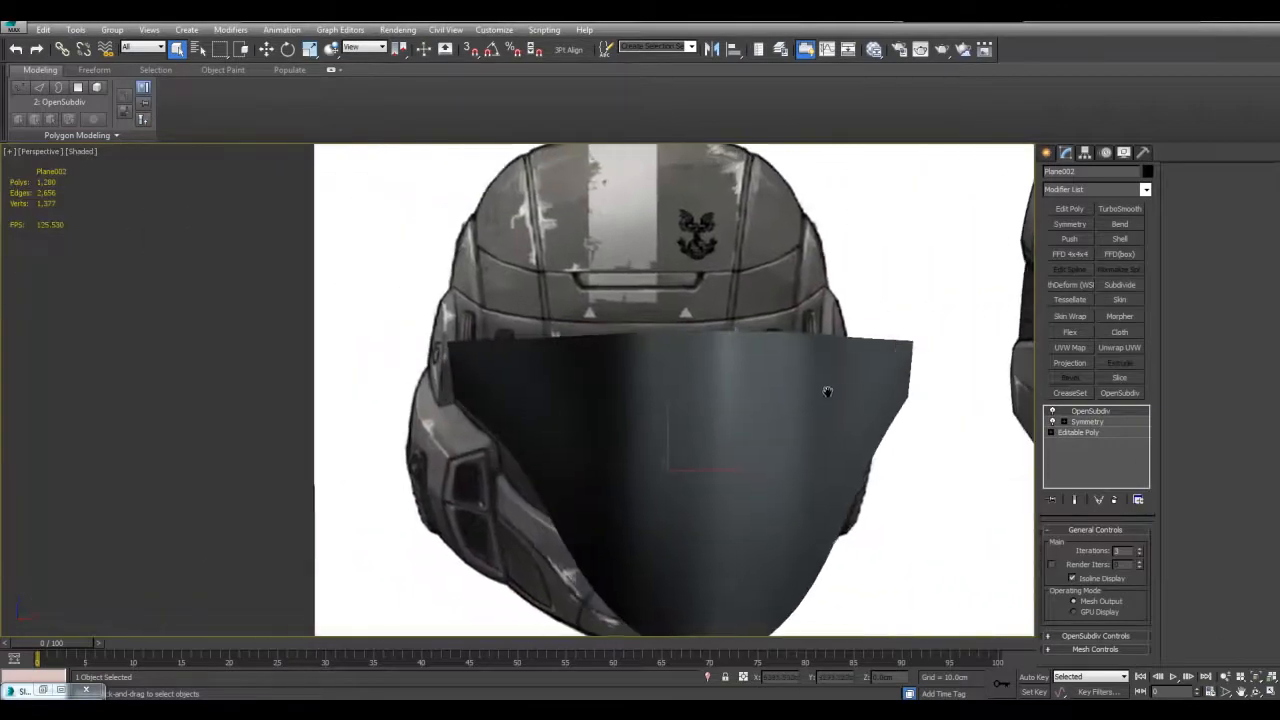
{"action": "right_click", "coordinate": [1090, 411]}
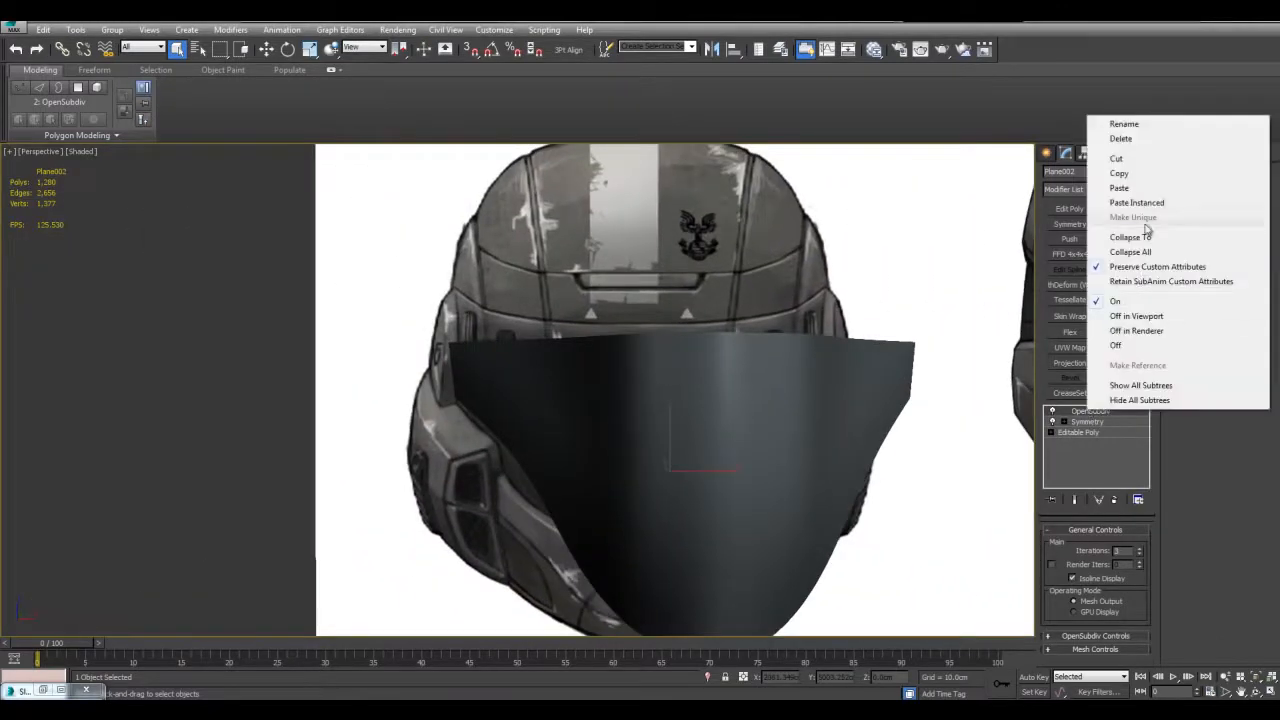
{"action": "mouse_move", "coordinate": [877, 304]}
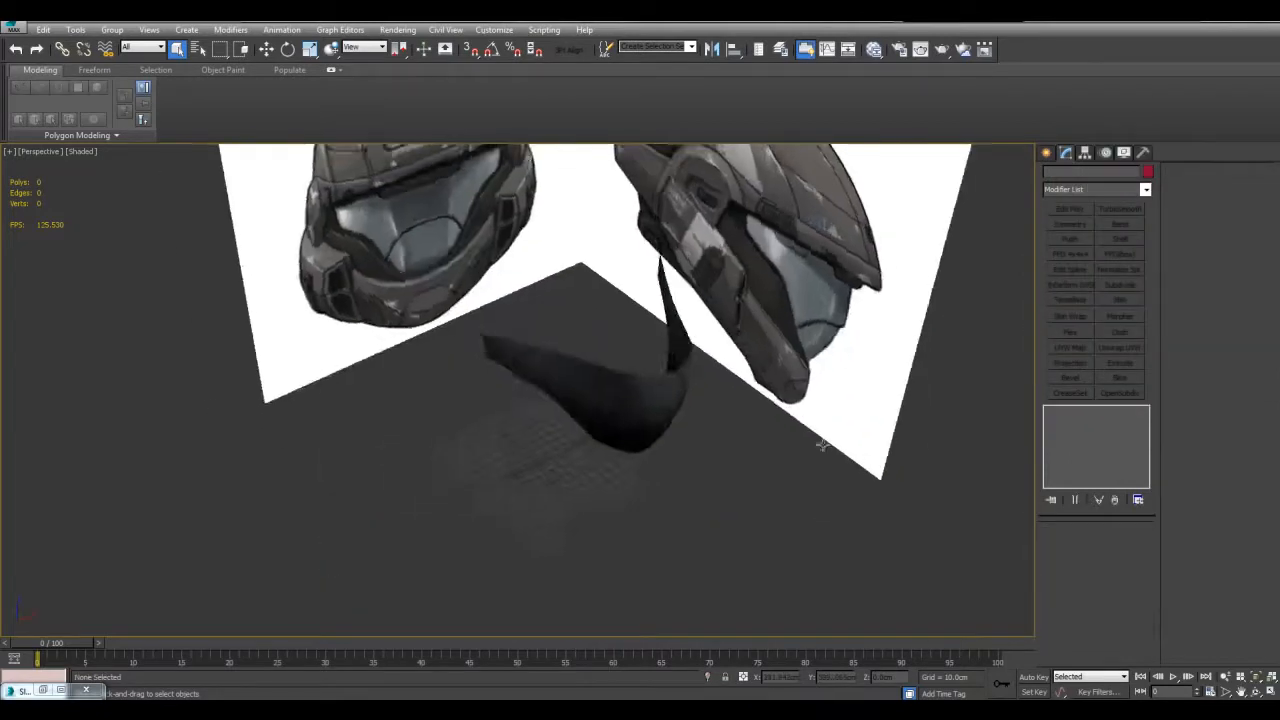
Adjust the visor's centre-line edges across the Top, Front, Left and Perspective views.
{"action": "right_click", "coordinate": [1070, 411]}
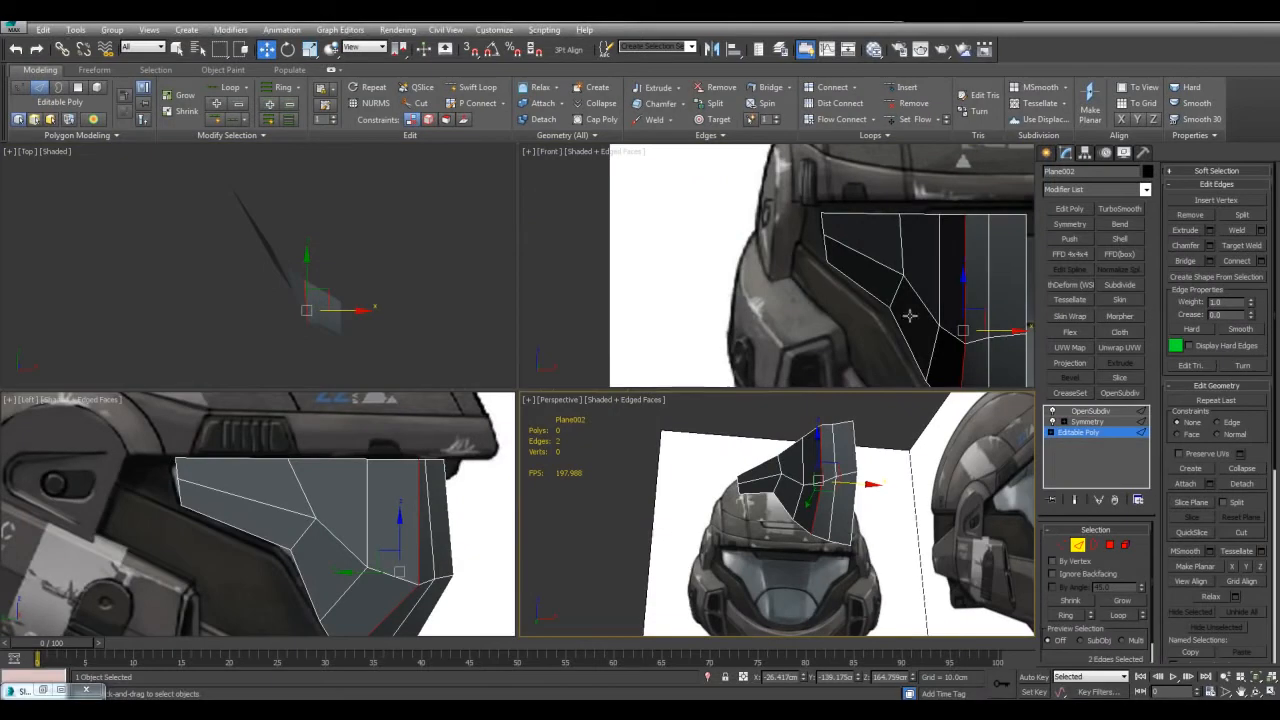
{"action": "key", "text": "alt+w"}
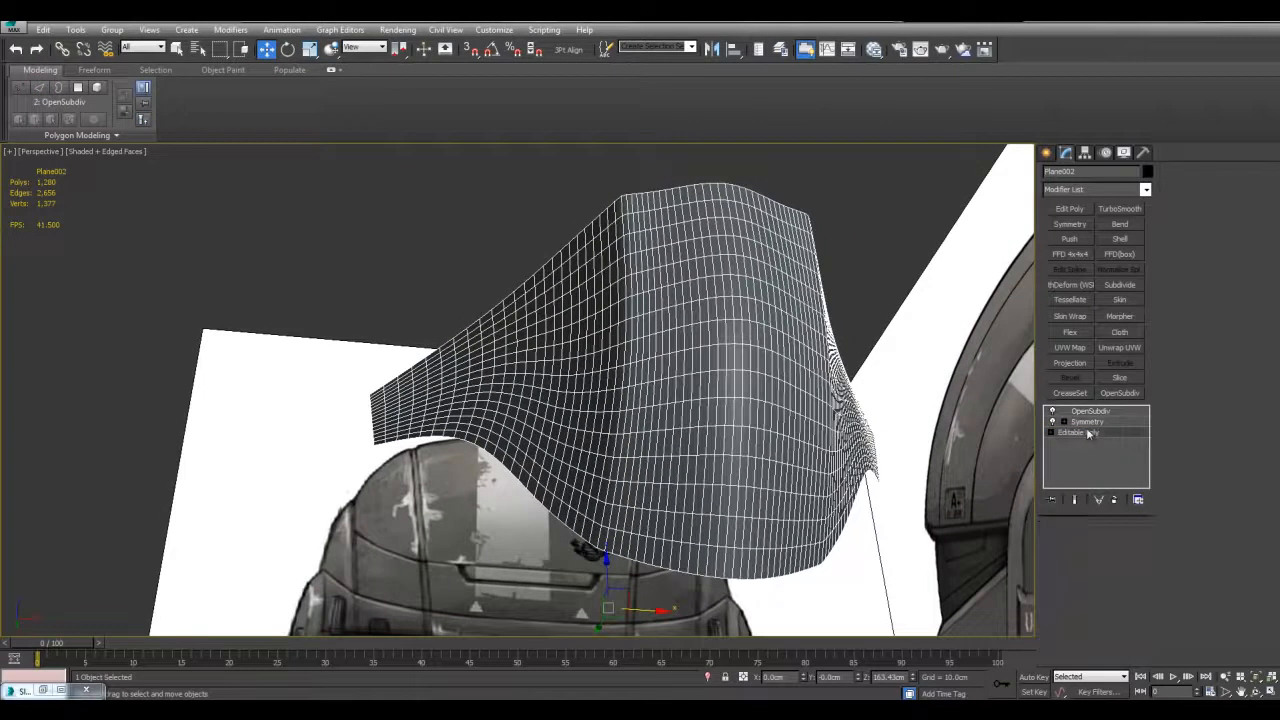
Enable Isoline Display on OpenSubdiv and return to Editable Poly to move top vertices.
{"action": "left_click", "coordinate": [1078, 432]}
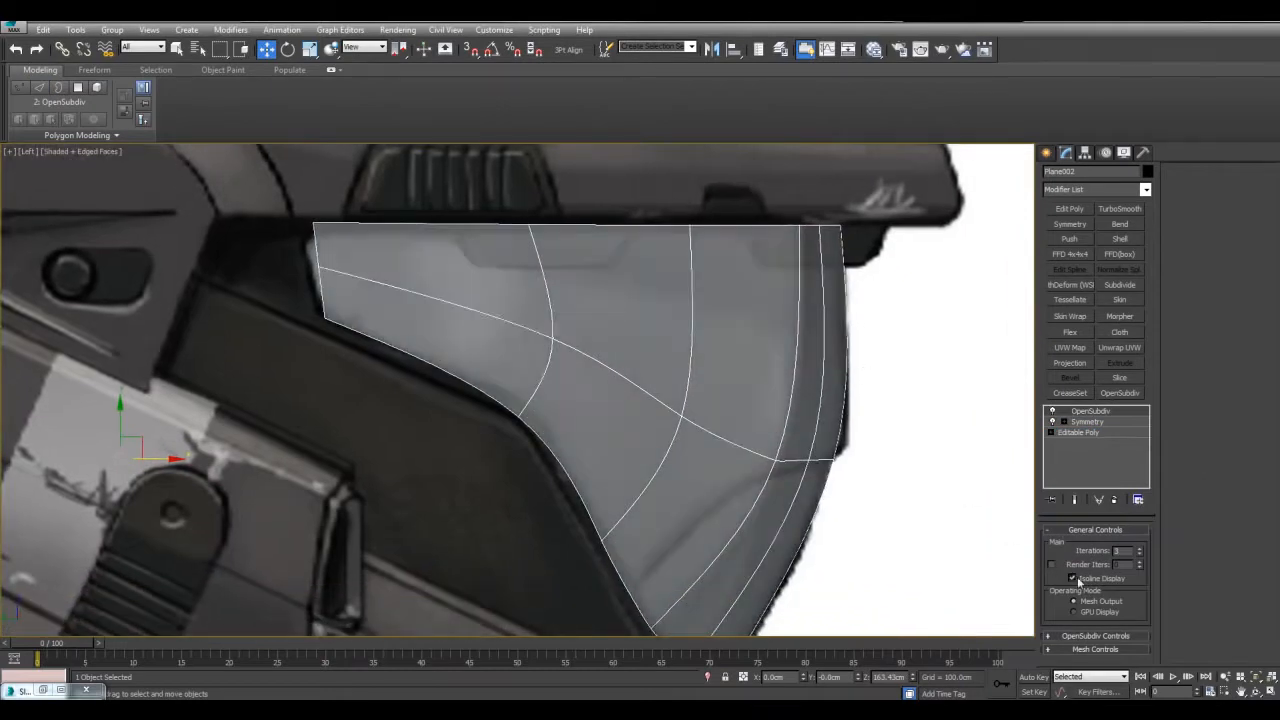
{"action": "left_click", "coordinate": [1052, 578]}
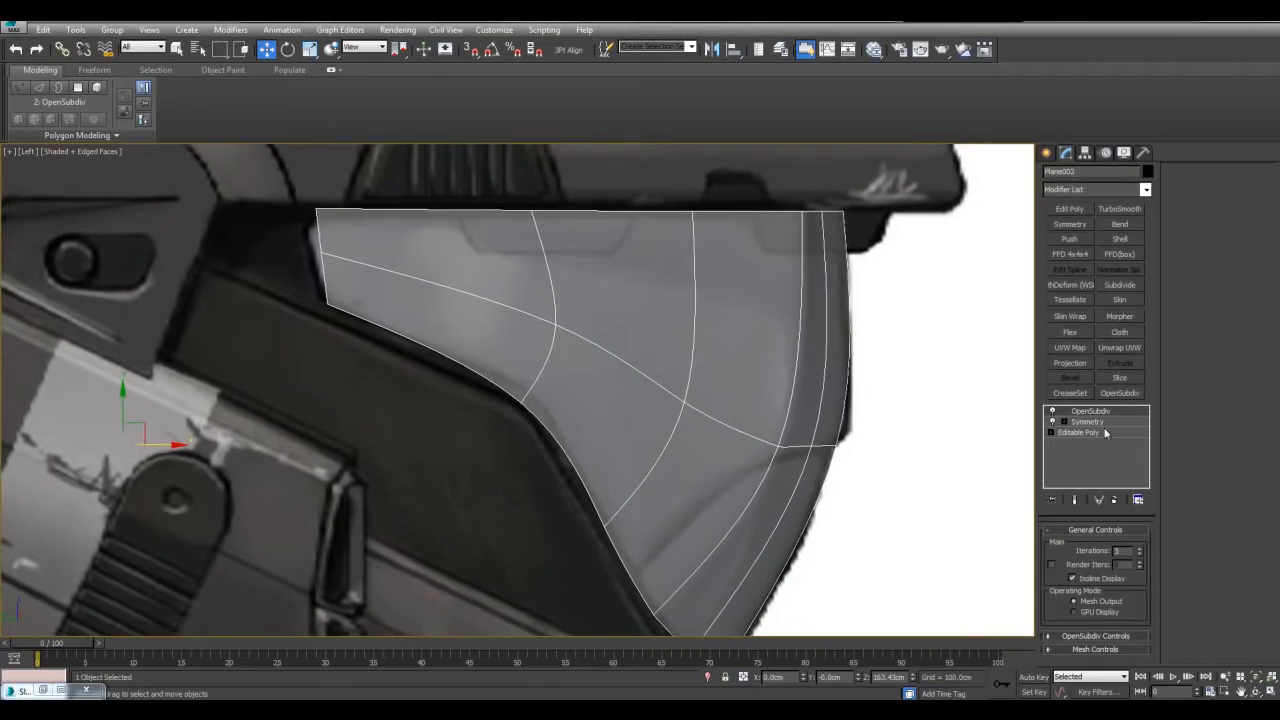
{"action": "left_click", "coordinate": [1078, 432]}
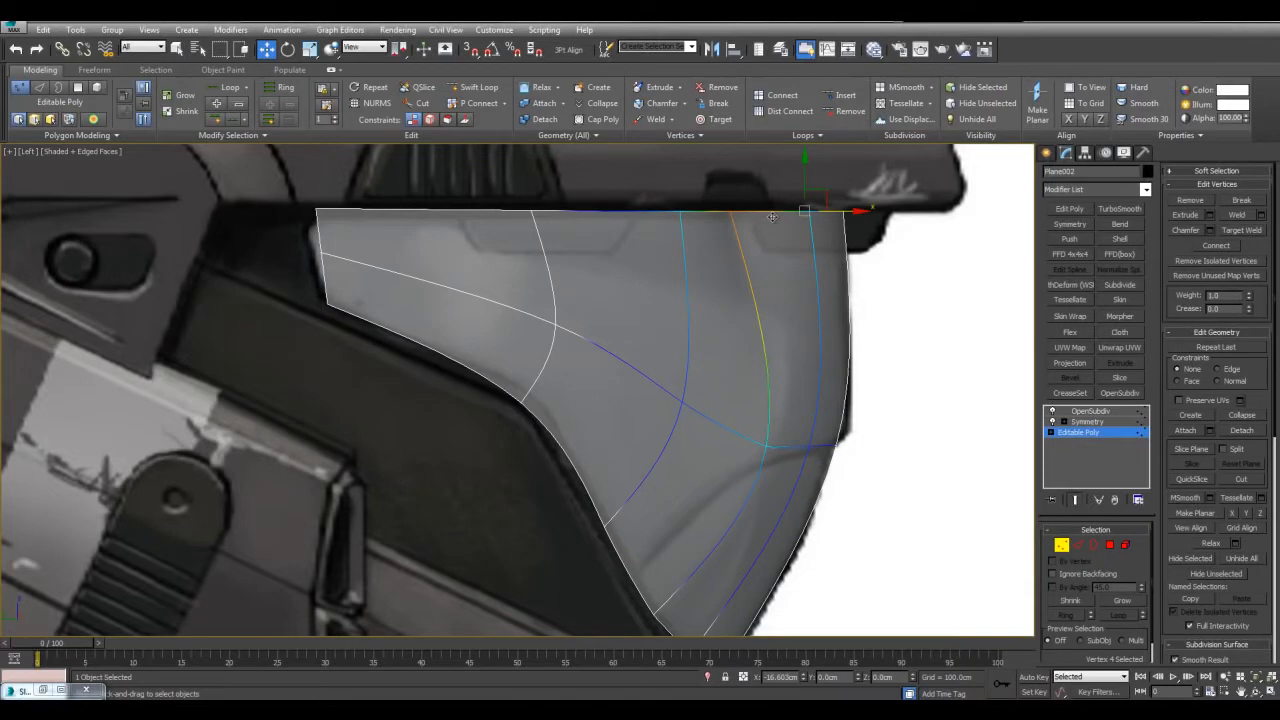
Move the visor's top vertices beneath the brow in an orthographic Left view.
{"action": "left_click_drag", "start_coordinate": [805, 210], "coordinate": [826, 216]}
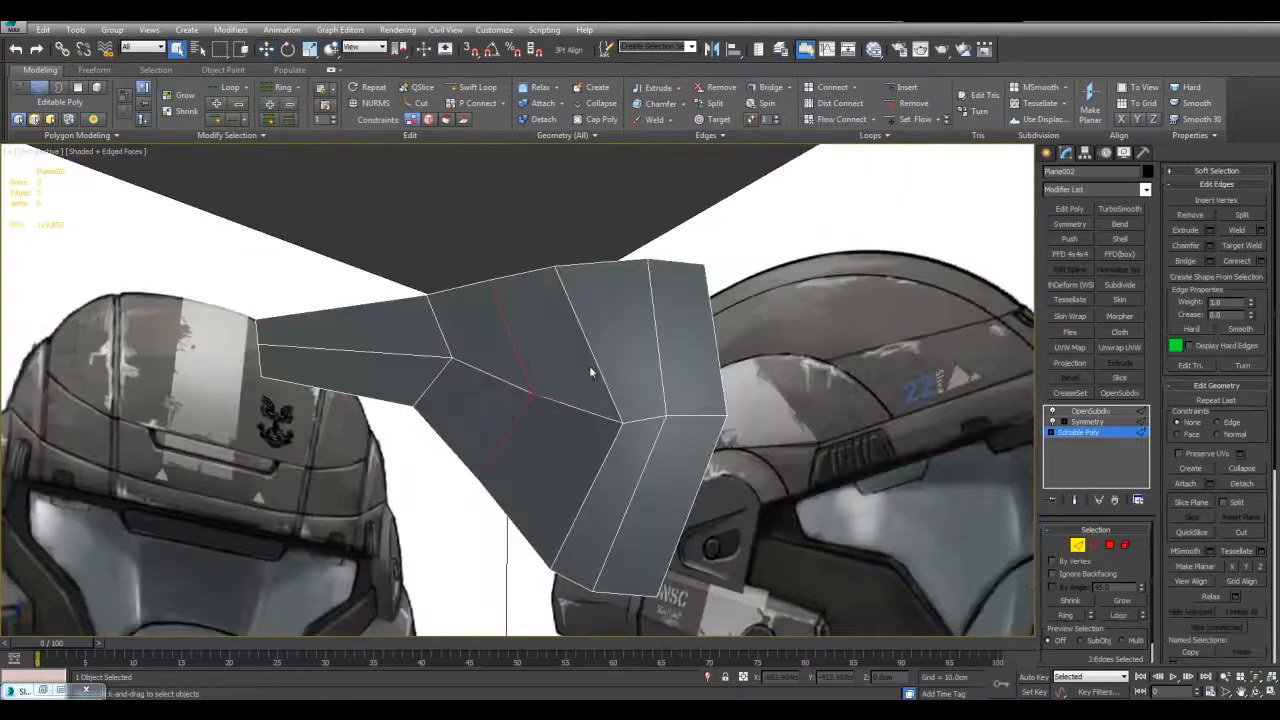
{"action": "key", "text": "alt+w"}
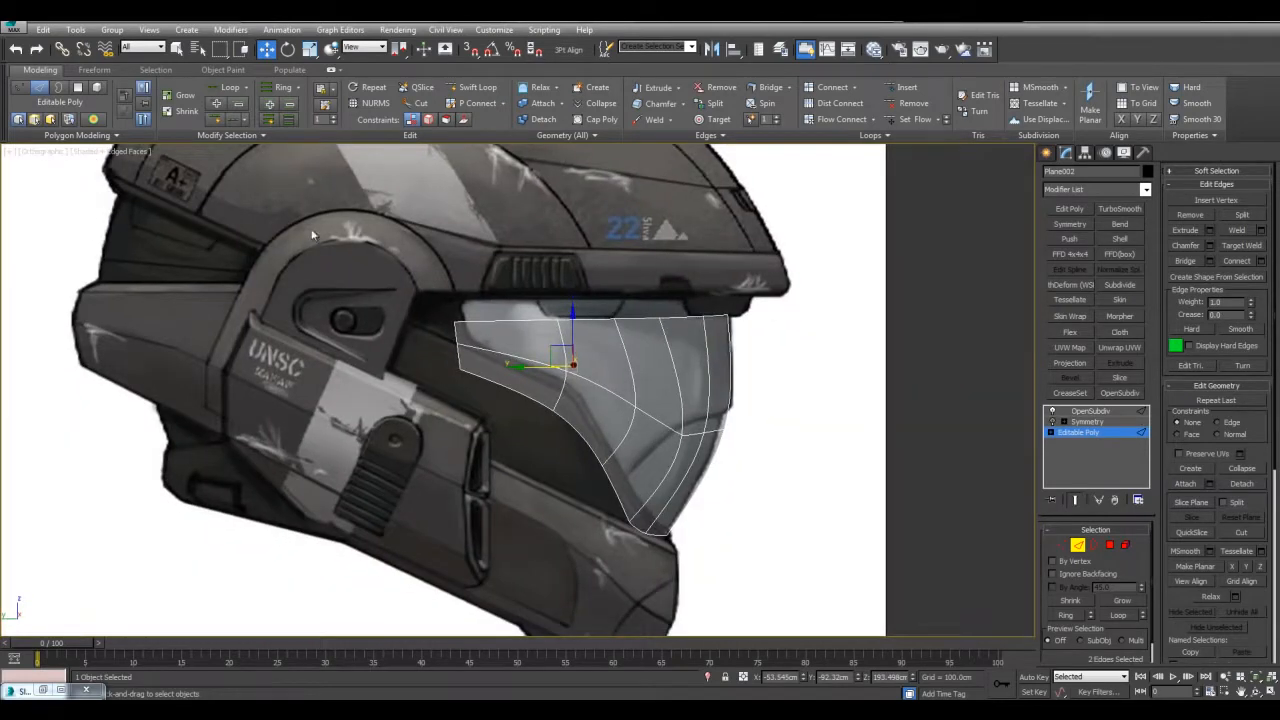
{"action": "key", "text": "alt+w"}
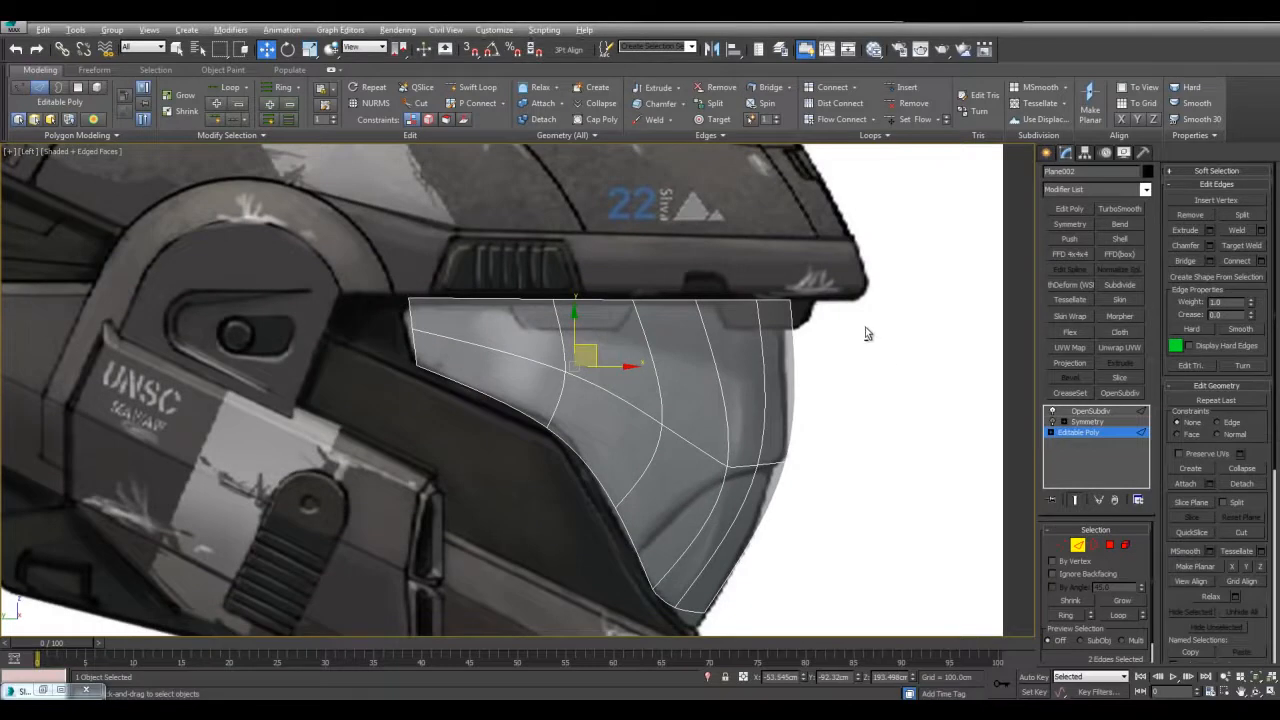
Switch the viewport to Left and tweak the visor's rear edges at Edge level.
{"action": "left_click", "coordinate": [42, 151]}
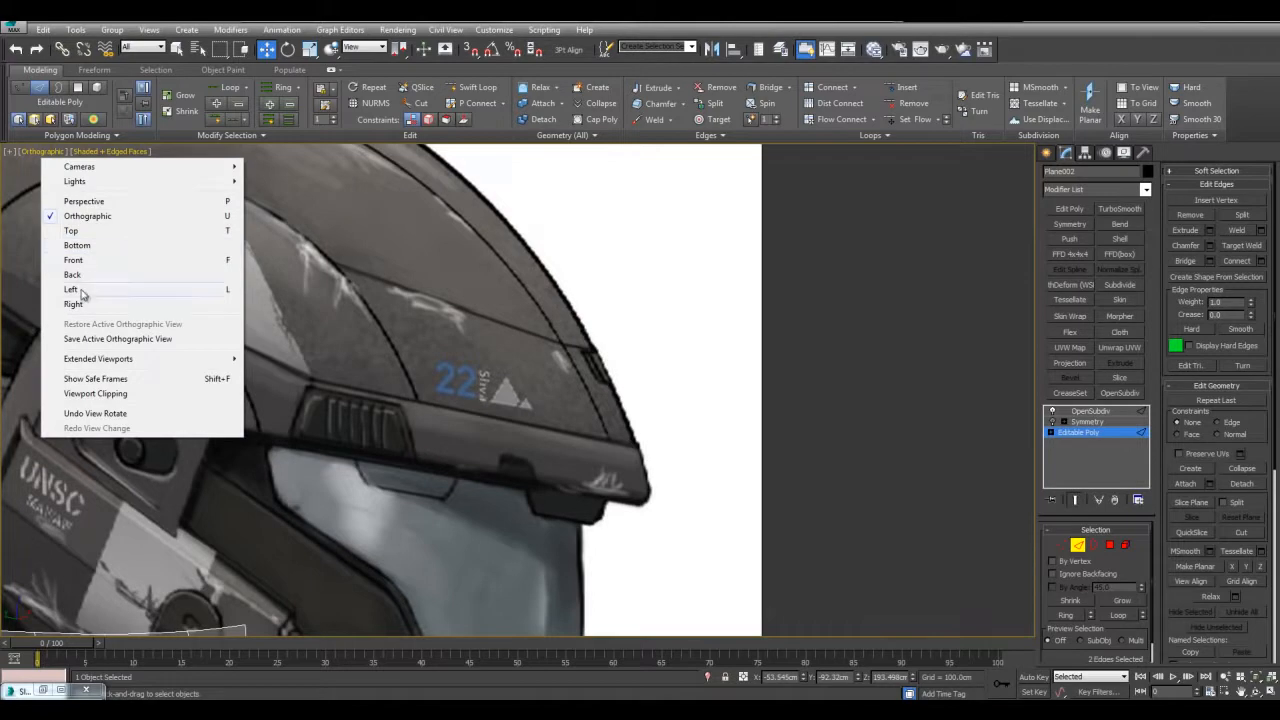
{"action": "mouse_move", "coordinate": [78, 296]}
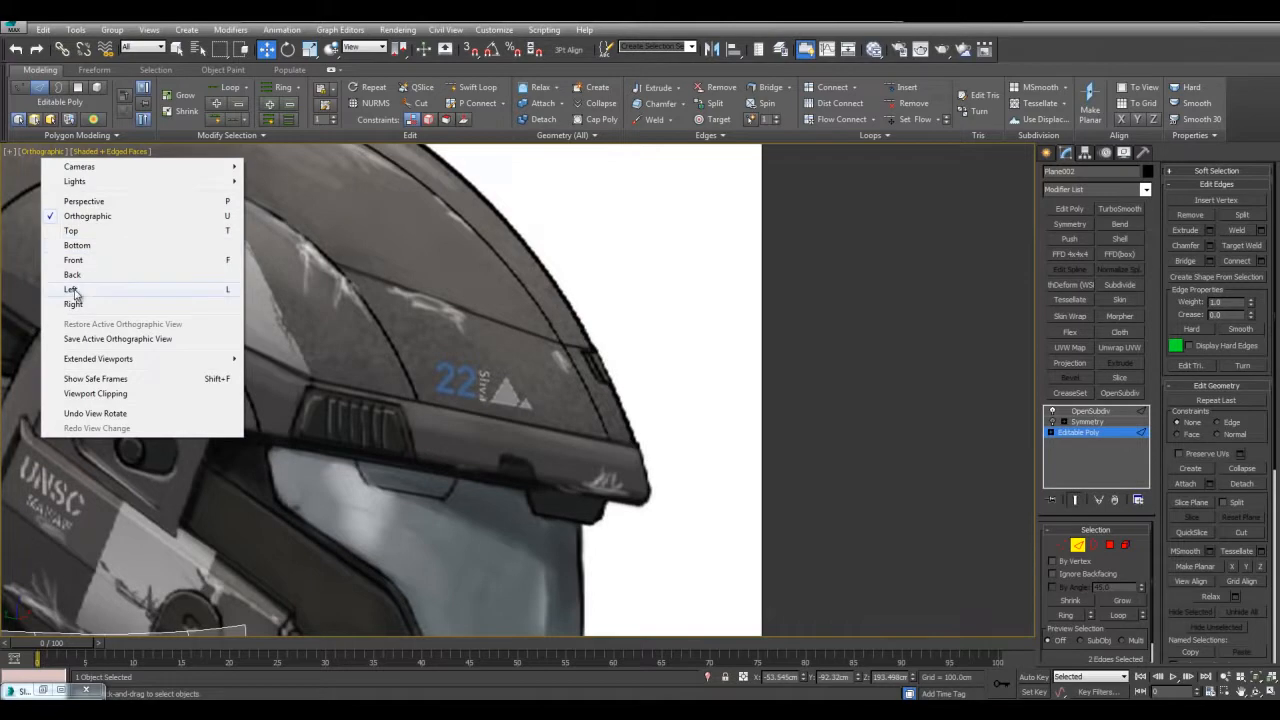
{"action": "left_click", "coordinate": [72, 289]}
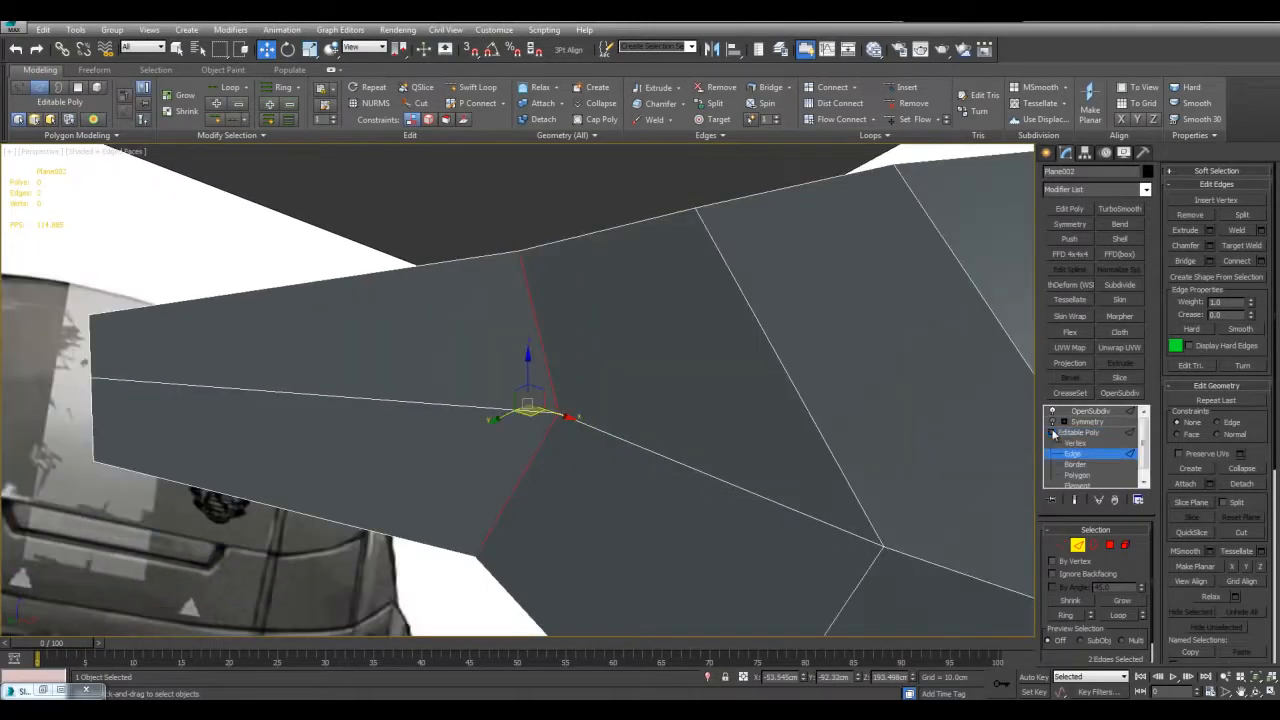
{"action": "left_click", "coordinate": [1085, 432]}
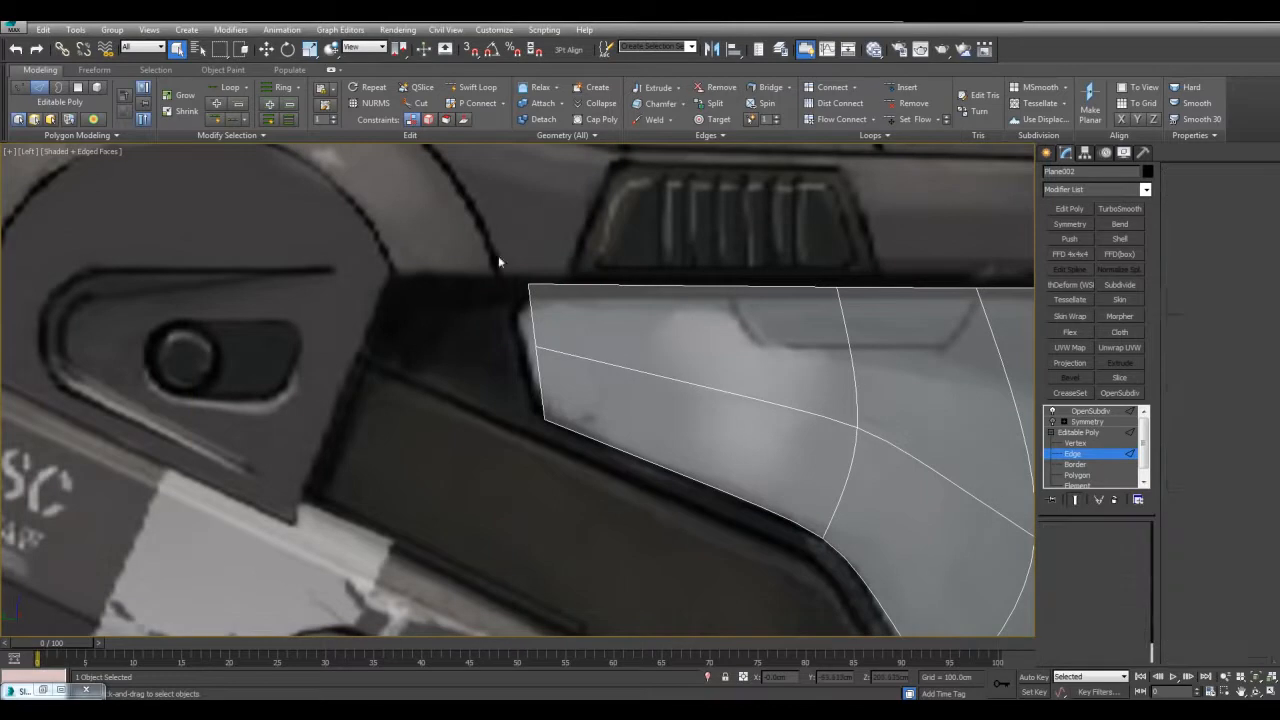
Exit edge sub-object mode to view the whole smoothed visor against the references.
{"action": "left_click", "coordinate": [1073, 443]}
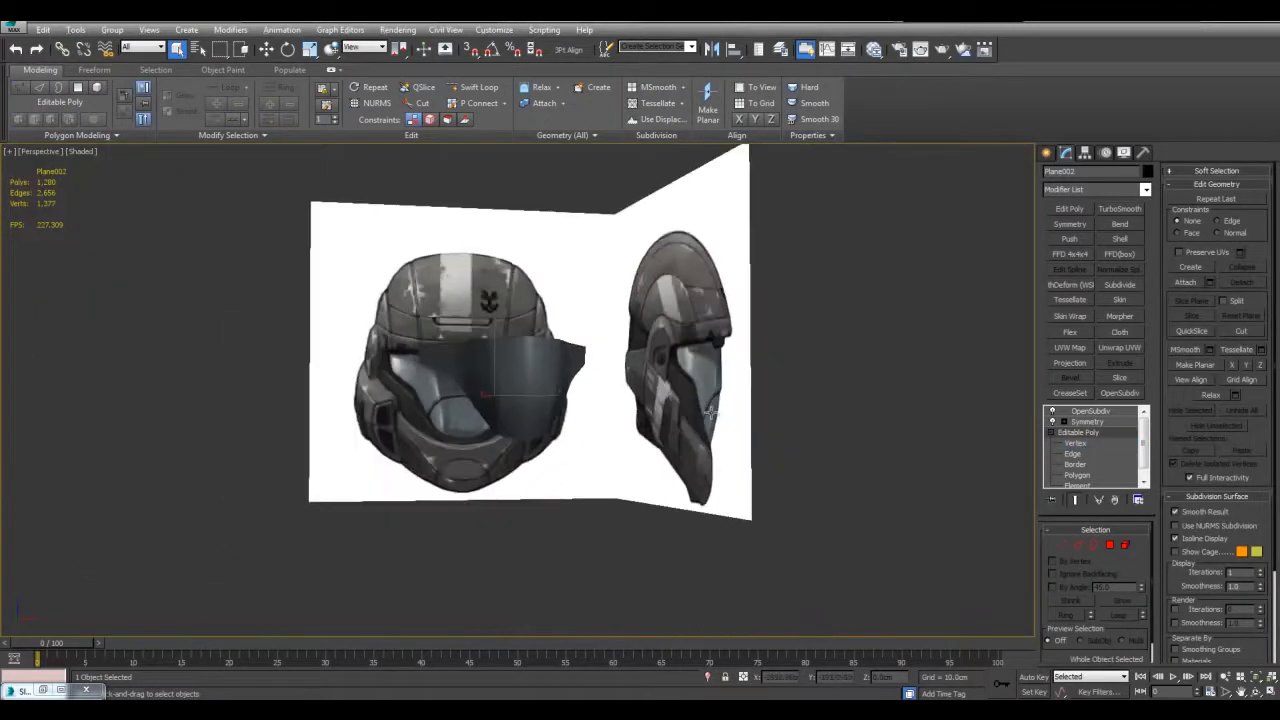
Select the visor border as edges and extend it 2.0cm at a 90° angle.
{"action": "left_click", "coordinate": [1072, 453]}
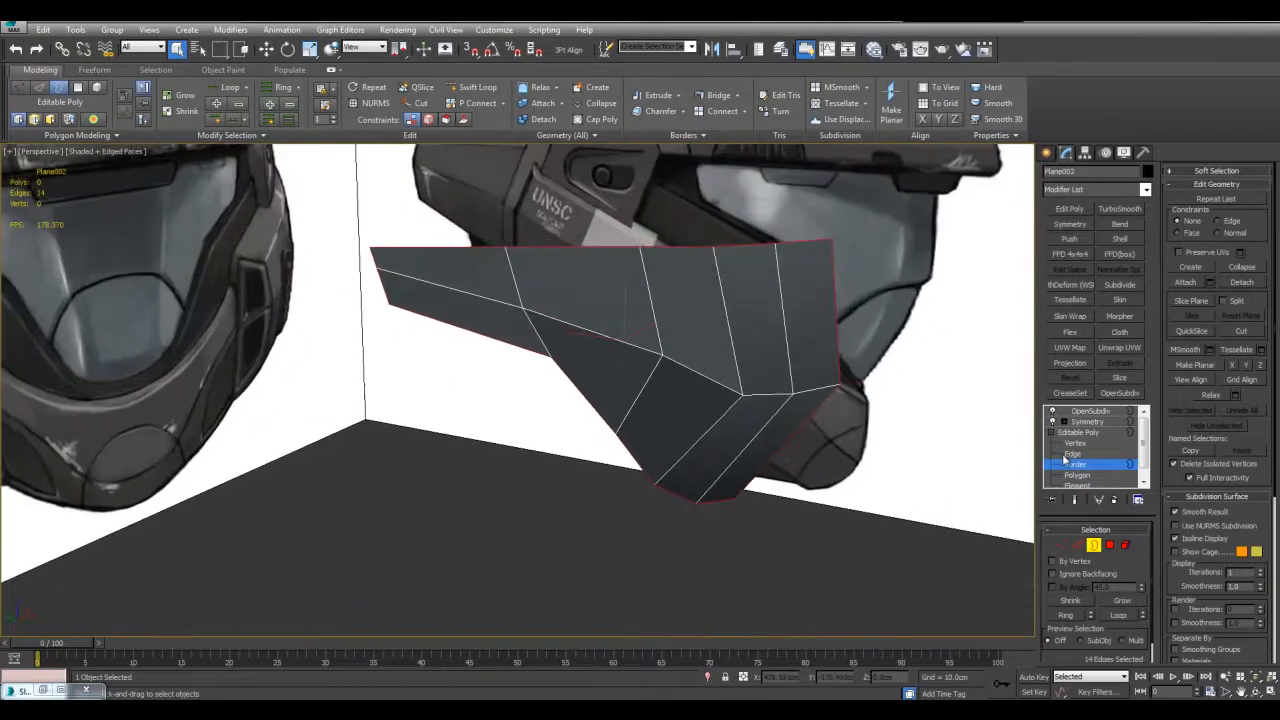
{"action": "left_click", "coordinate": [1072, 453]}
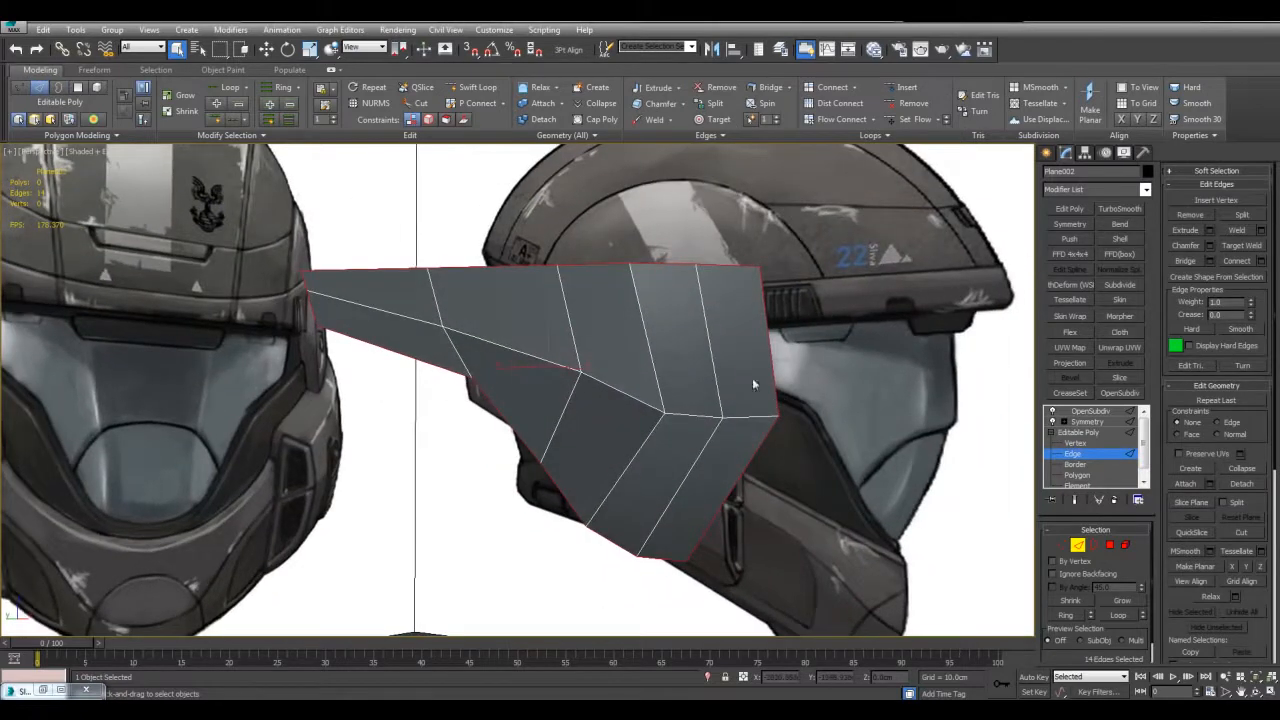
{"action": "left_click_drag", "start_coordinate": [655, 350], "coordinate": [850, 487]}
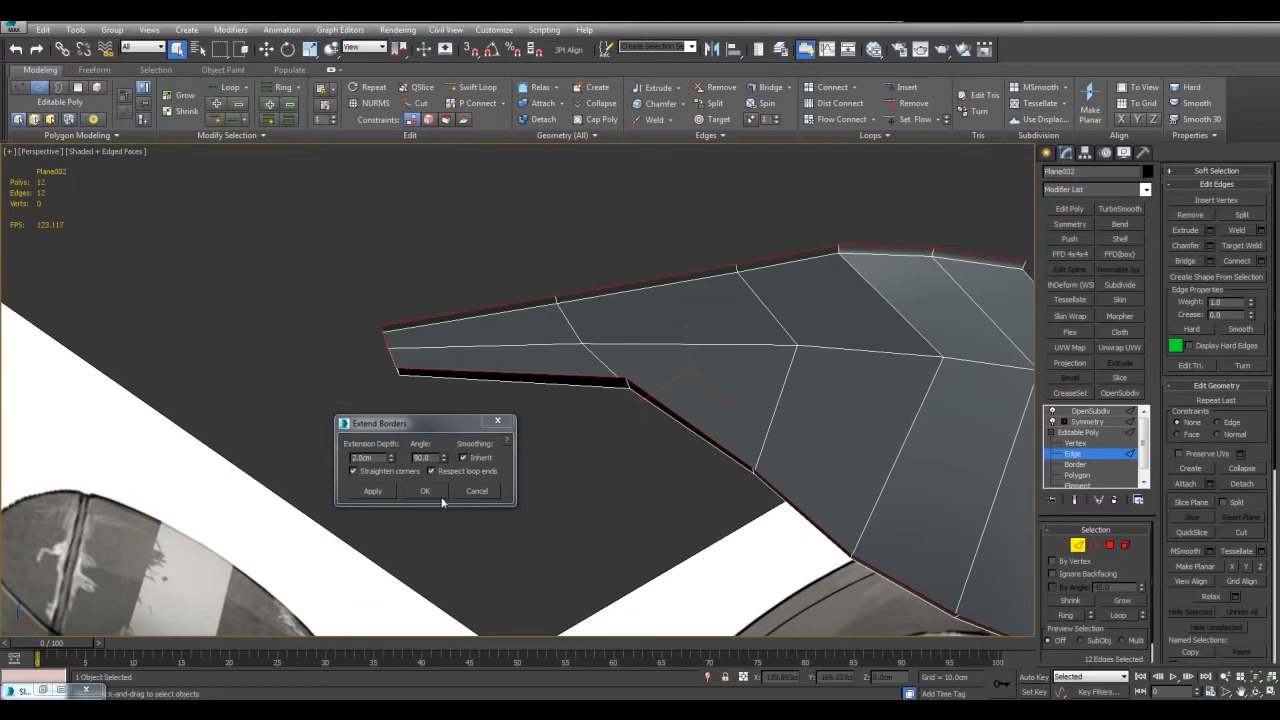
Apply the 2 cm extension, then extend the rim again by 5.0cm at -90°.
{"action": "left_click", "coordinate": [425, 490]}
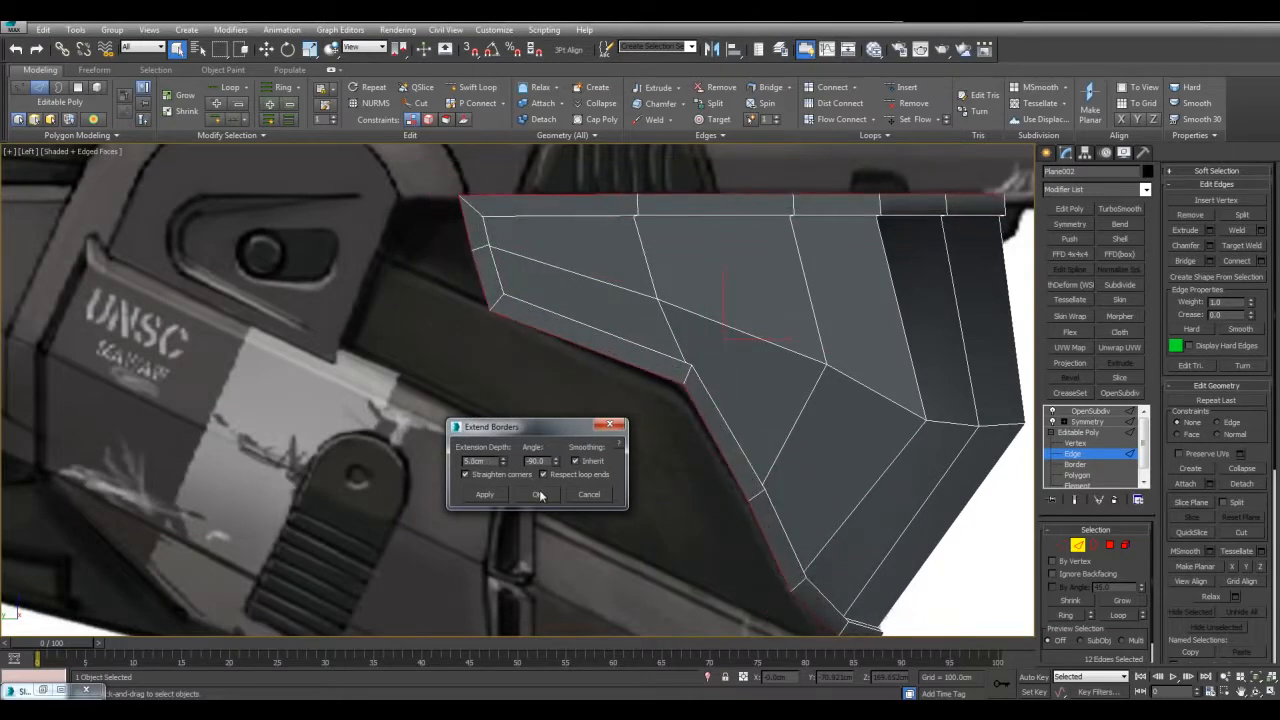
{"action": "left_click", "coordinate": [537, 494]}
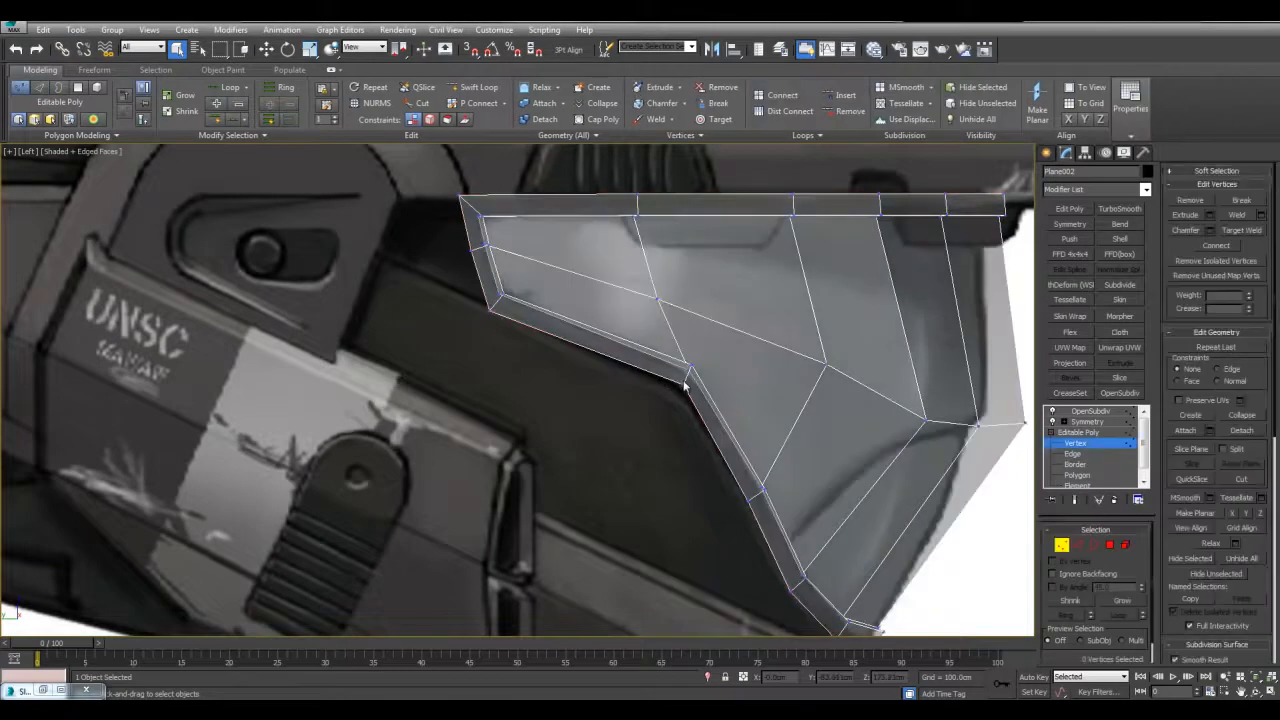